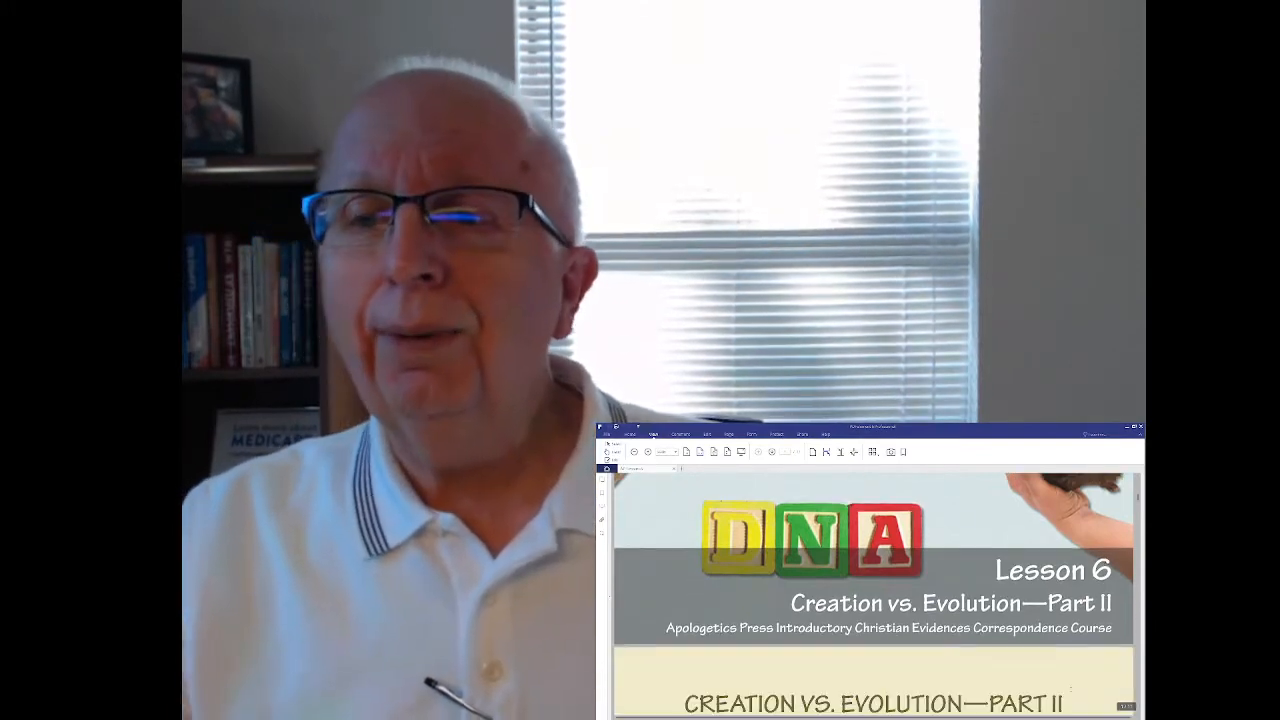
pyautogui.scroll(-3)
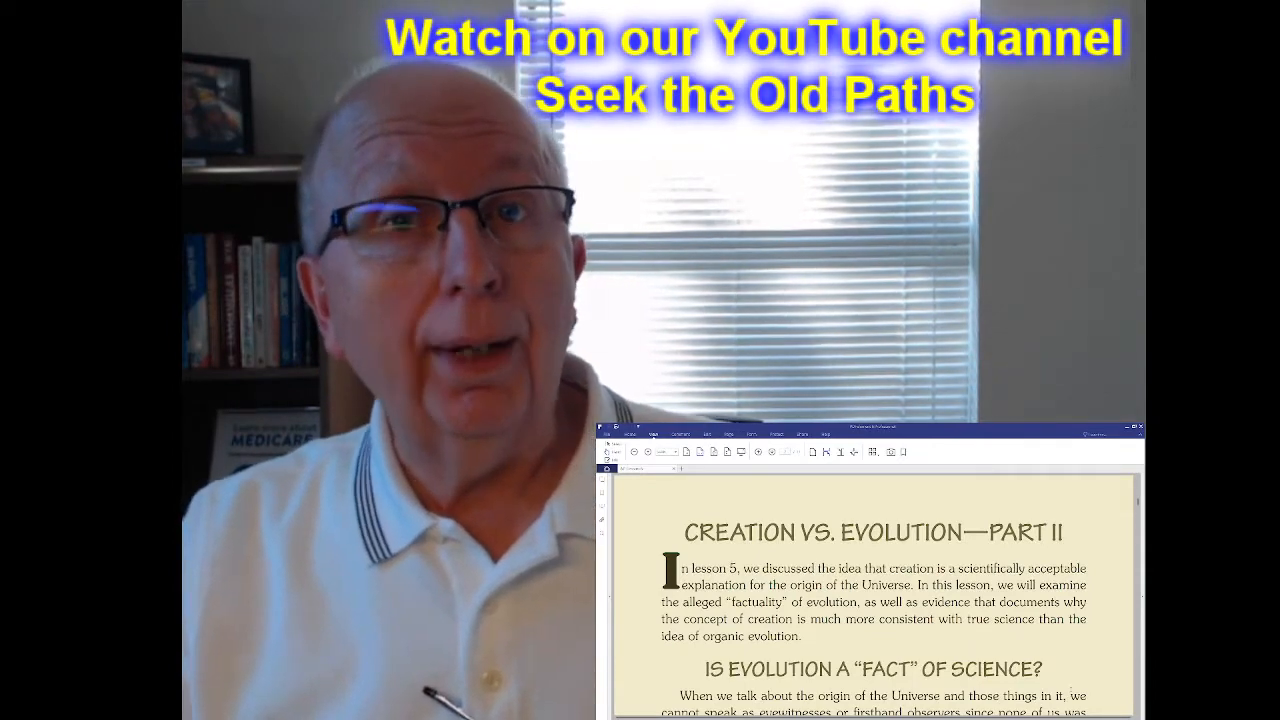
pyautogui.scroll(-3)
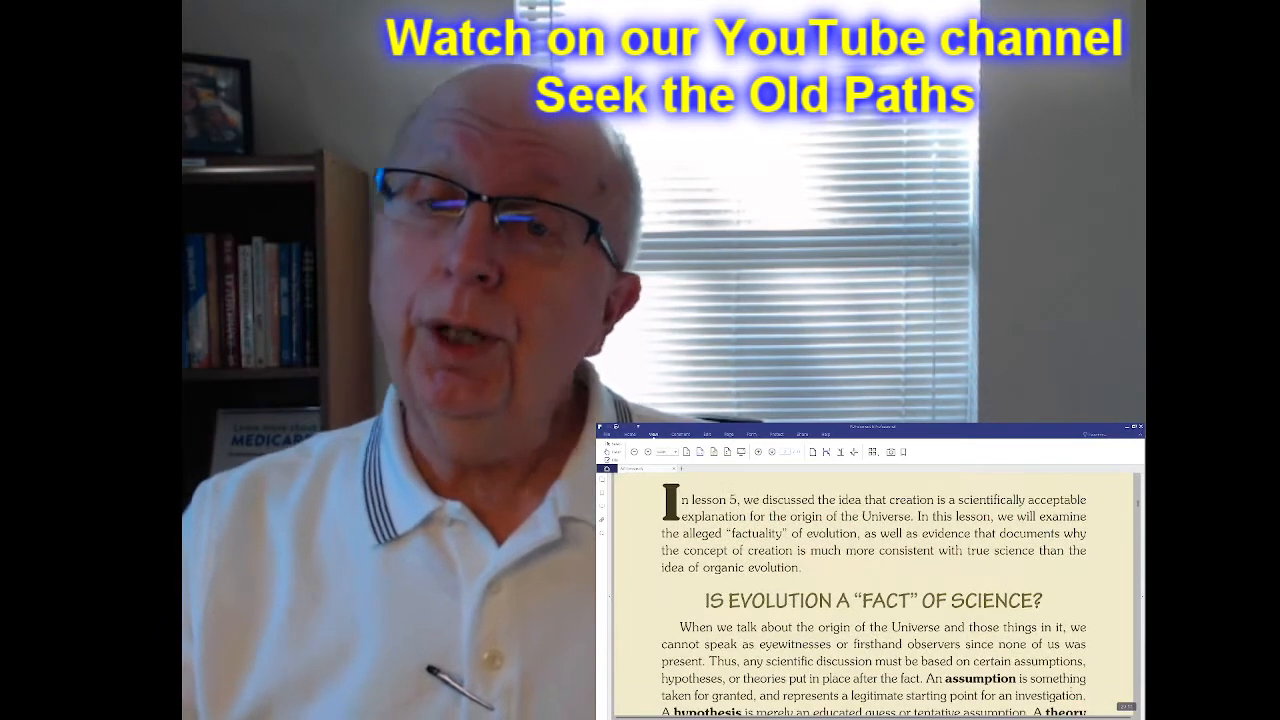
pyautogui.scroll(-3)
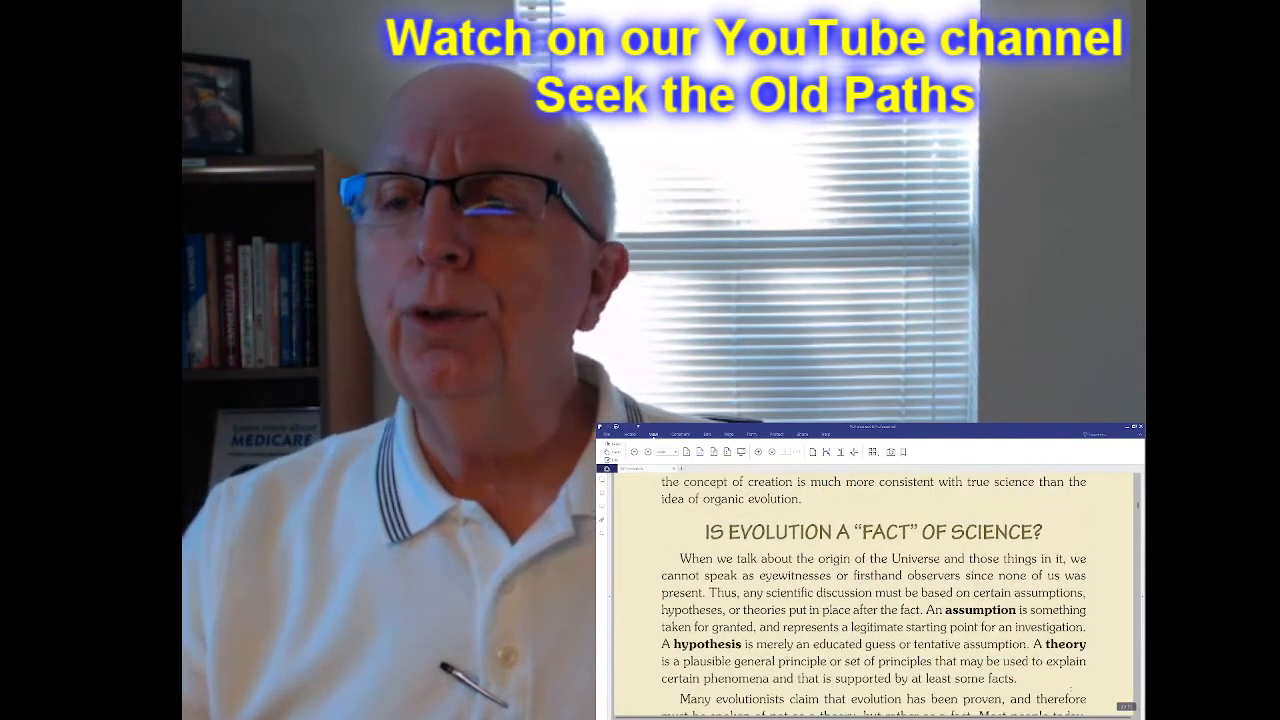
pyautogui.scroll(-3)
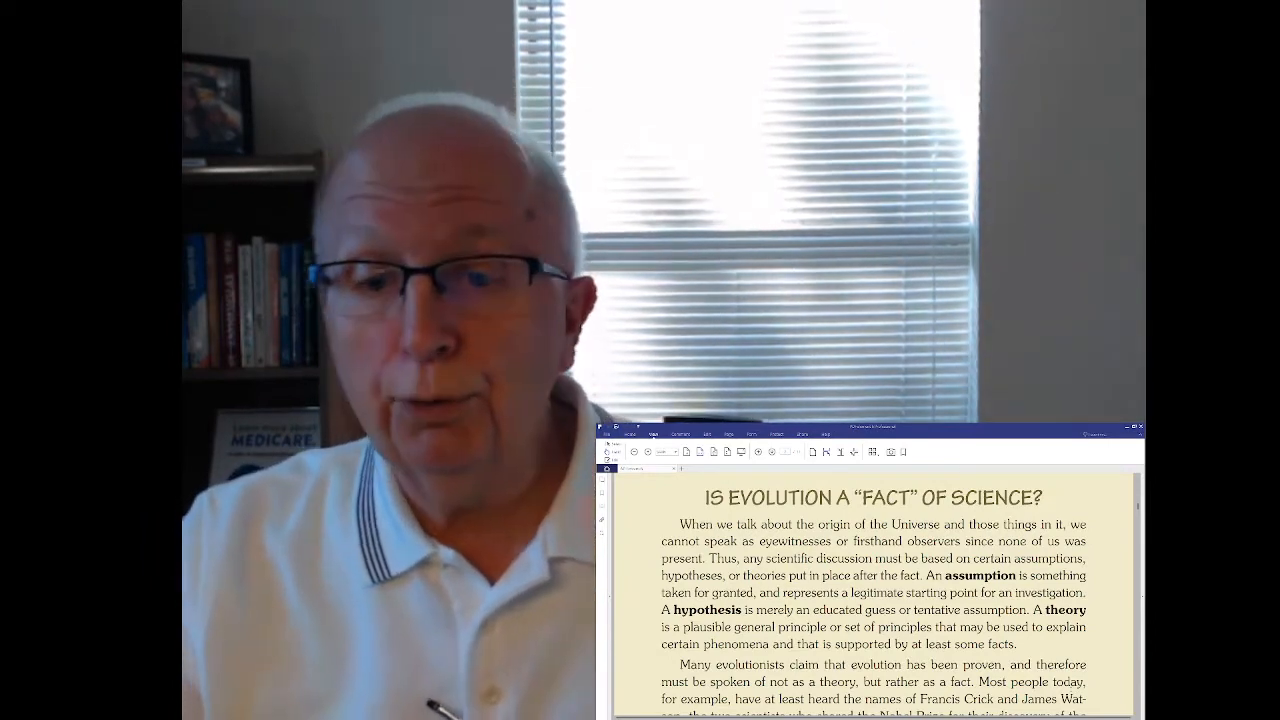
pyautogui.scroll(-3)
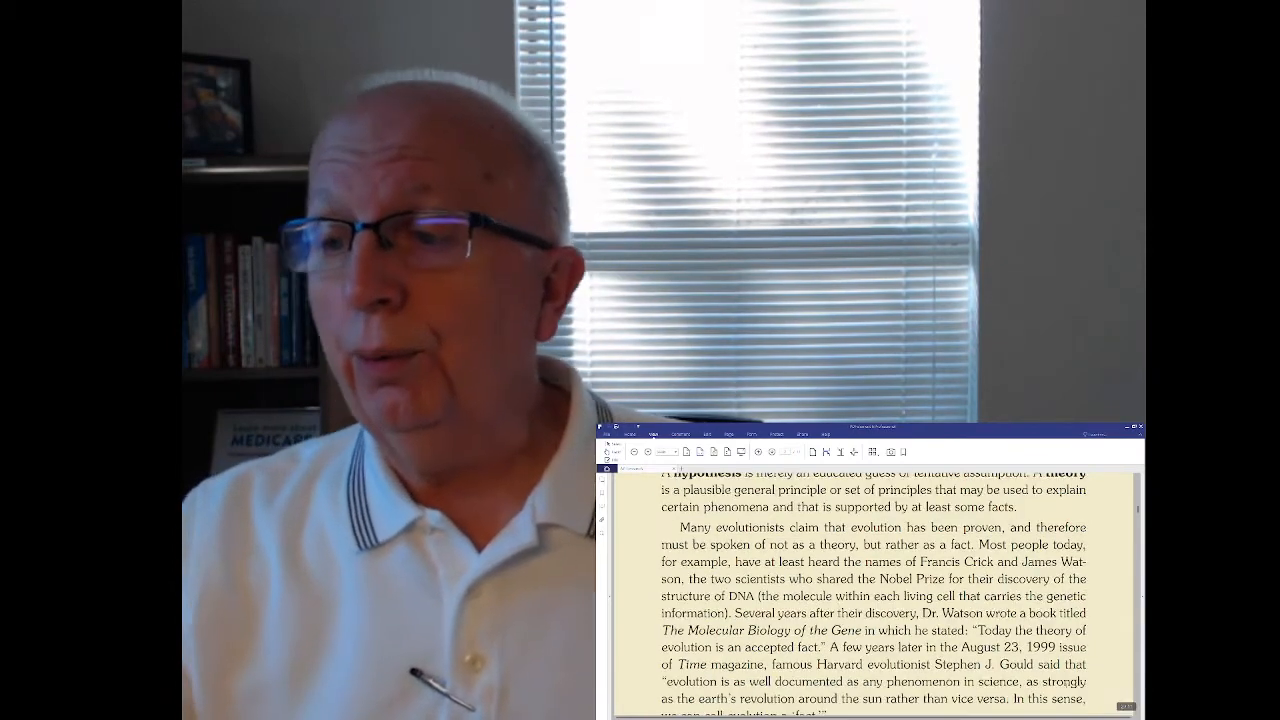
pyautogui.scroll(-3)
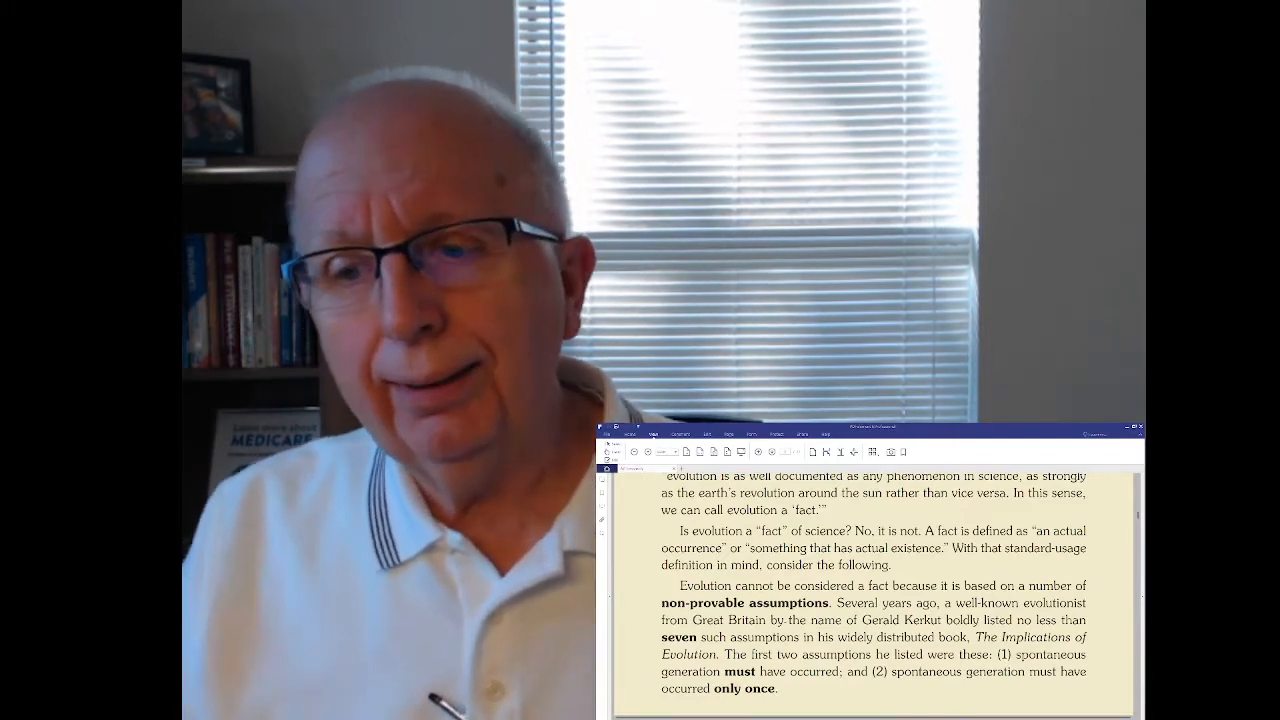
pyautogui.scroll(-3)
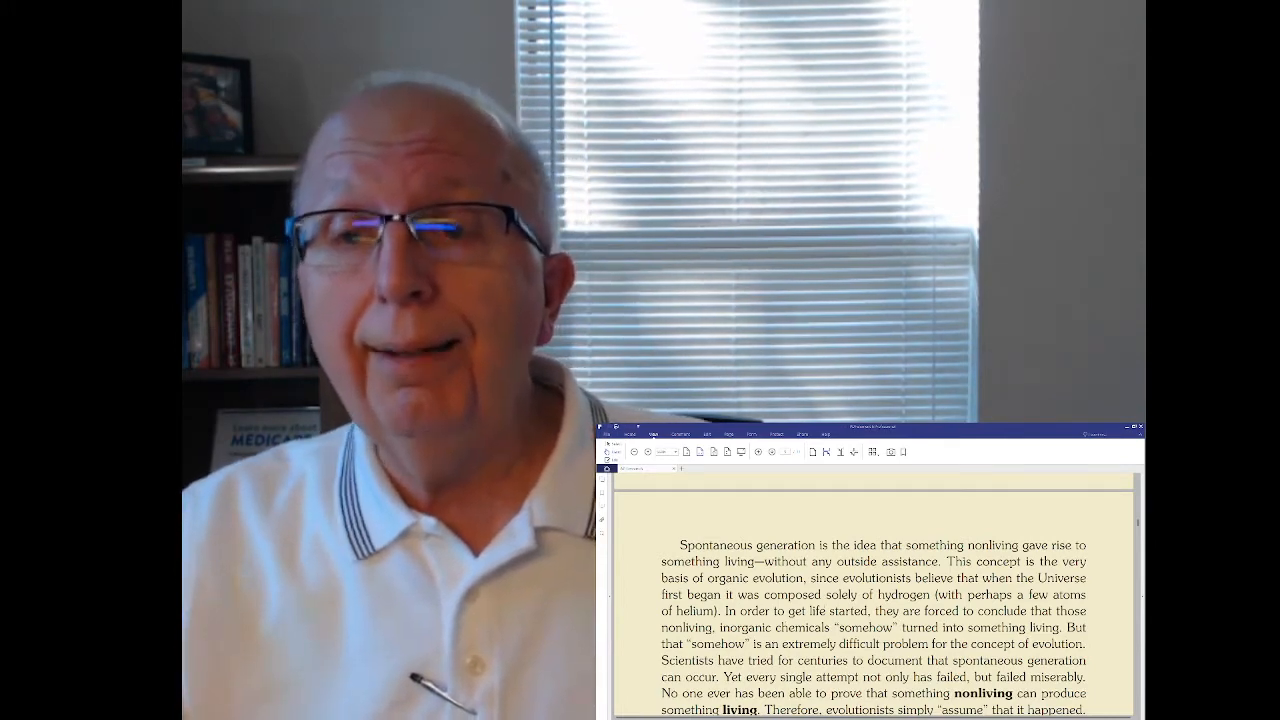
pyautogui.scroll(-3)
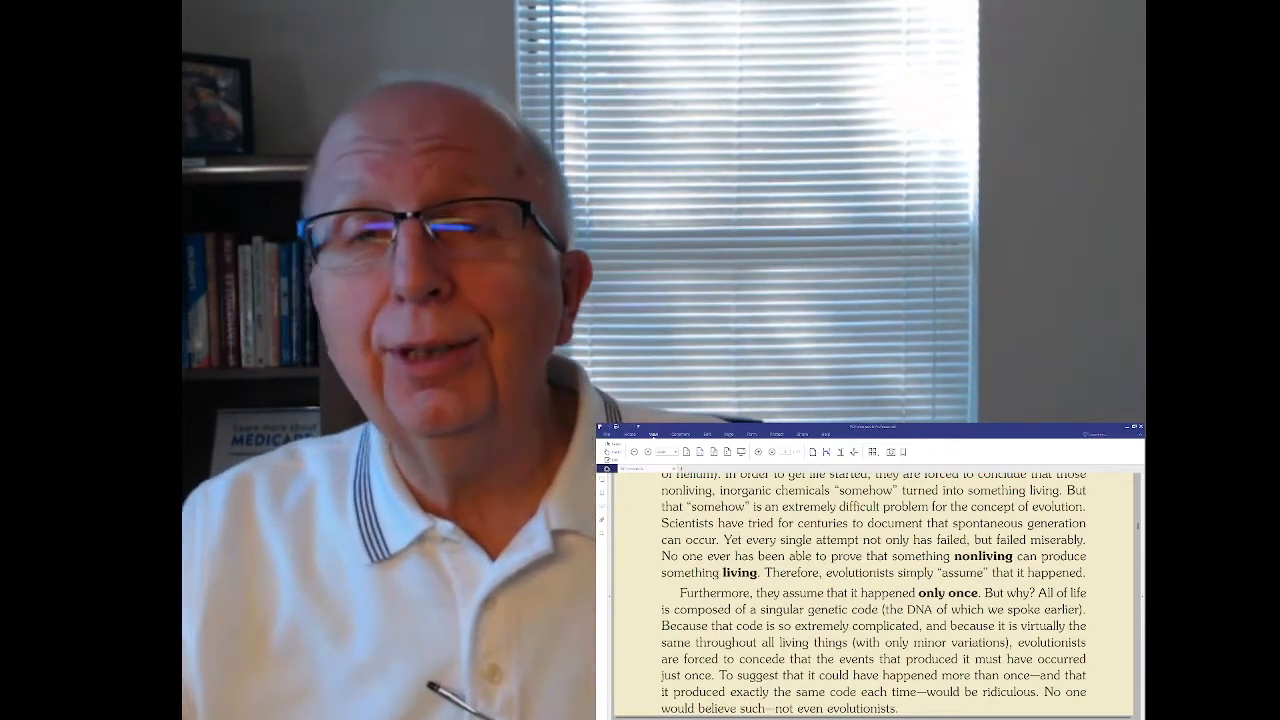
pyautogui.scroll(-3)
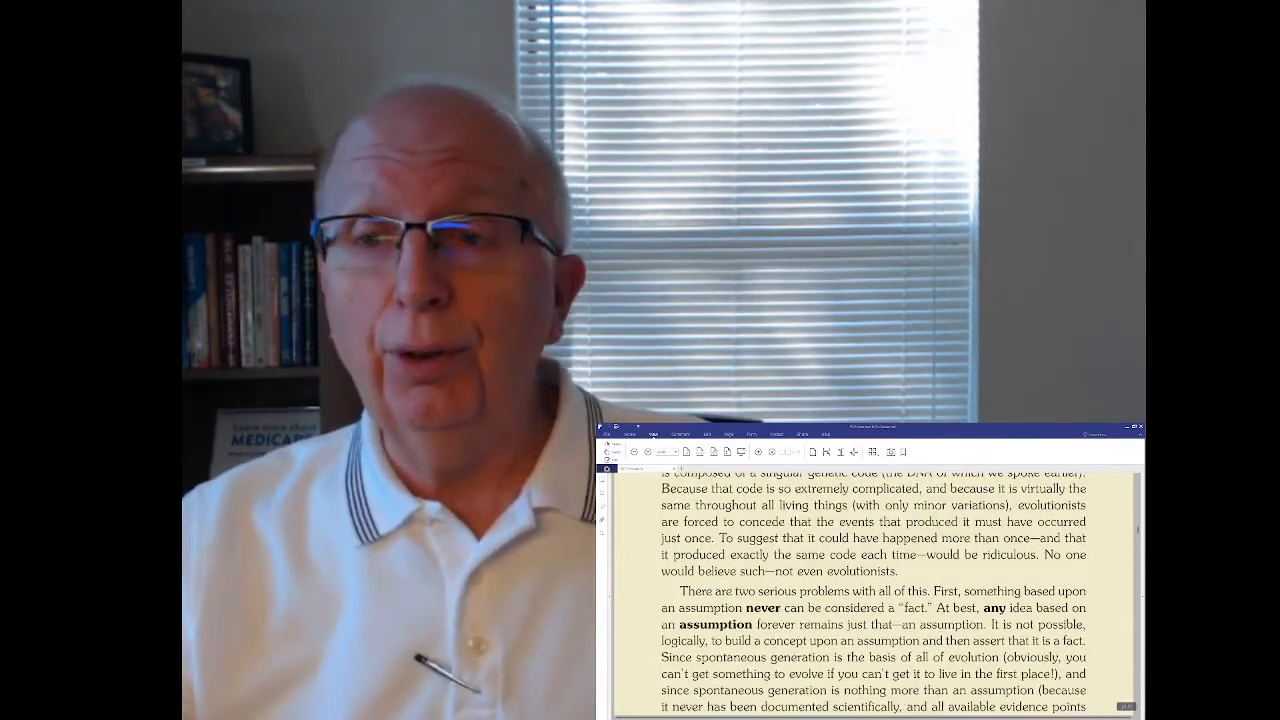
pyautogui.scroll(-3)
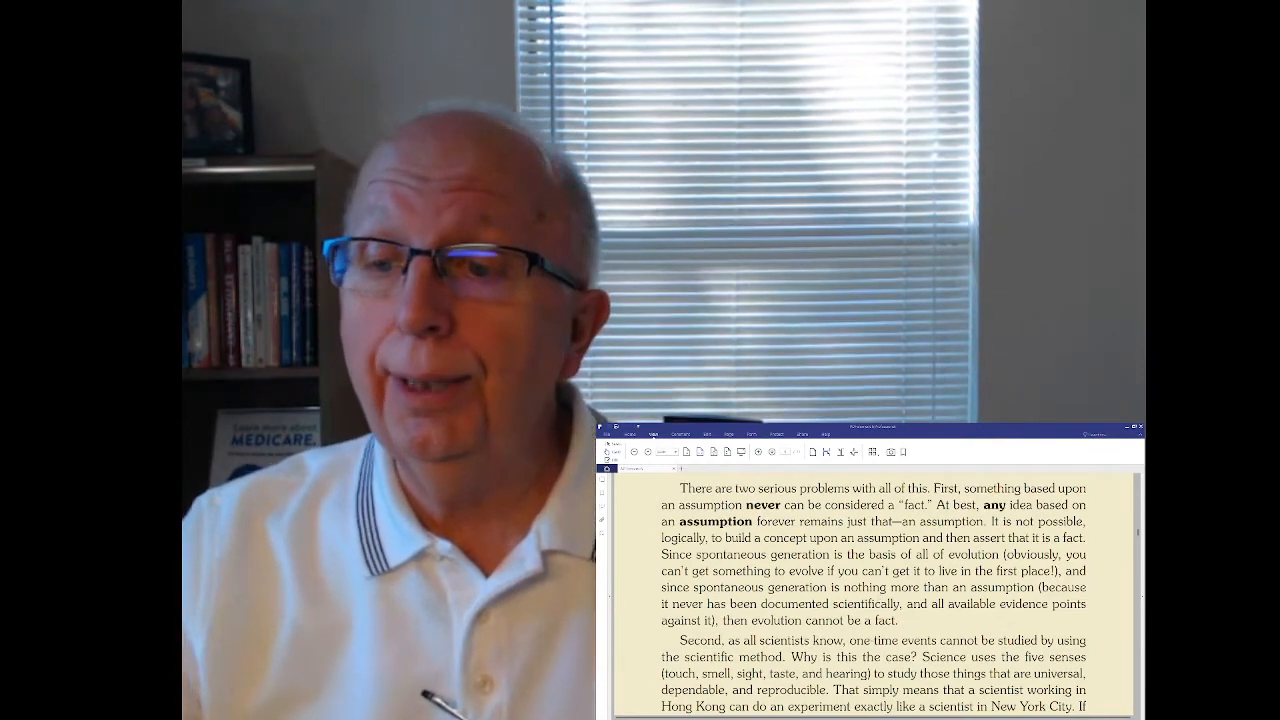
pyautogui.scroll(-3)
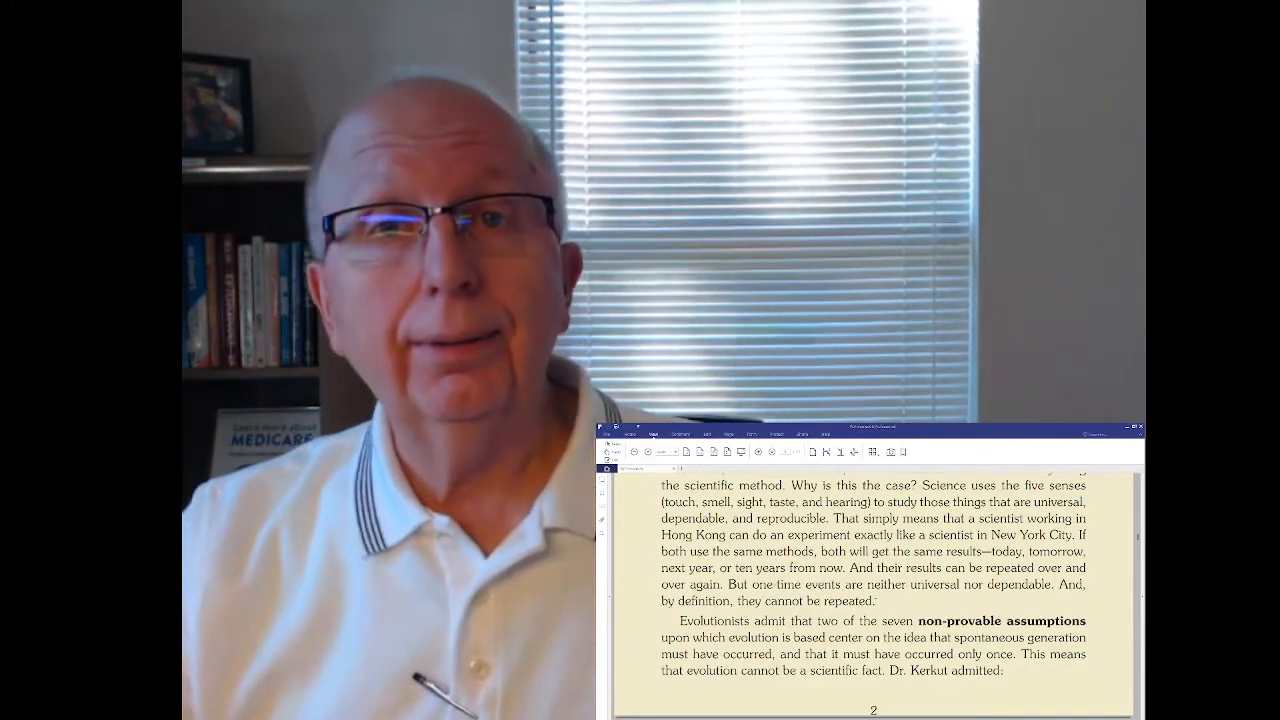
pyautogui.scroll(-3)
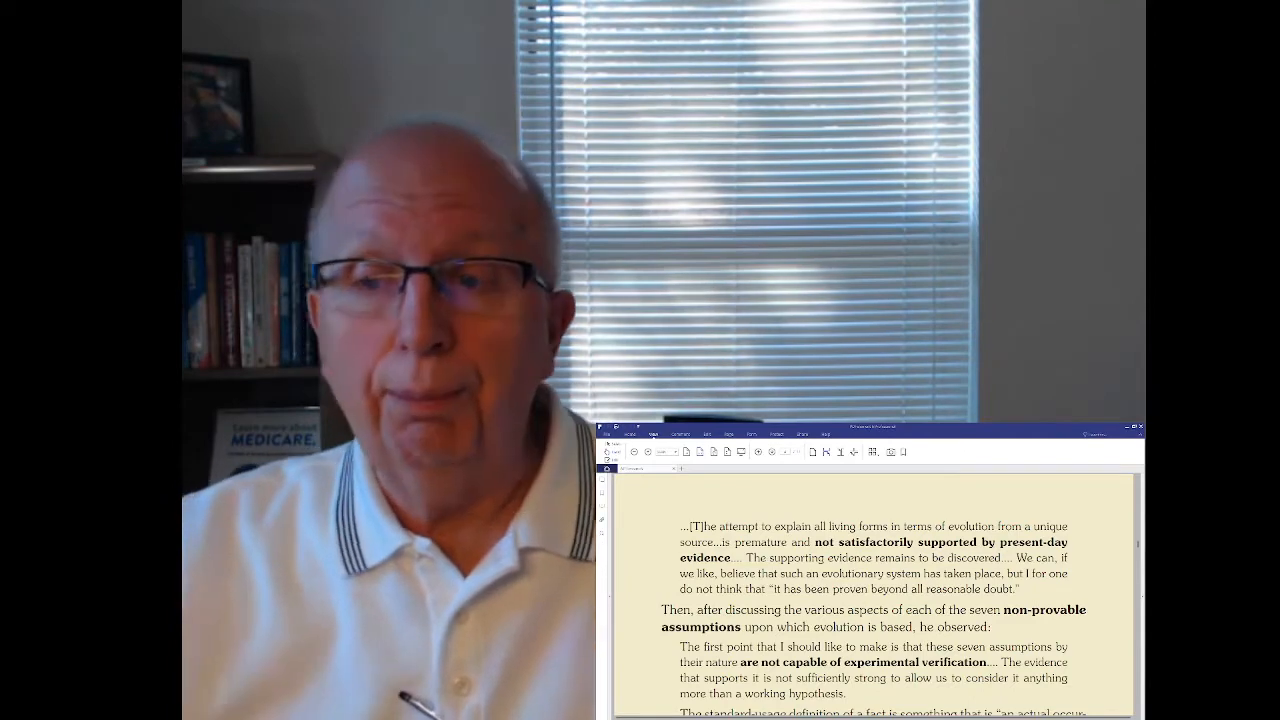
pyautogui.scroll(-3)
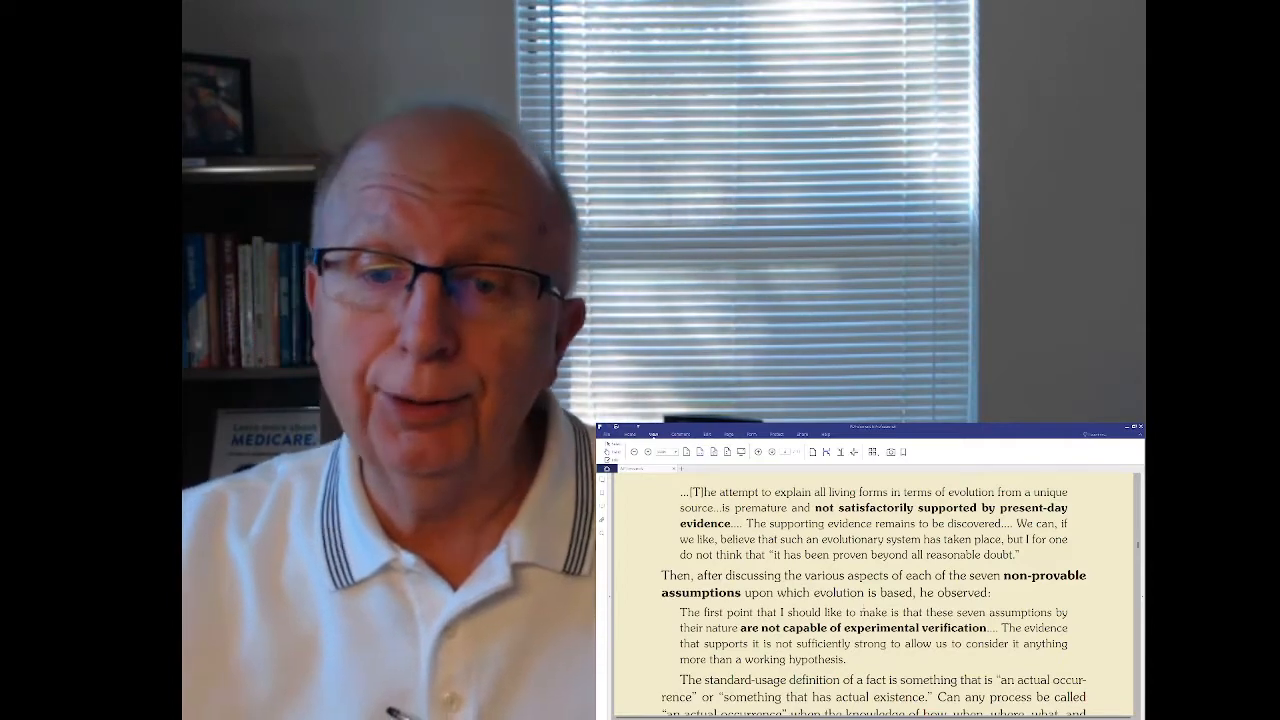
pyautogui.scroll(-3)
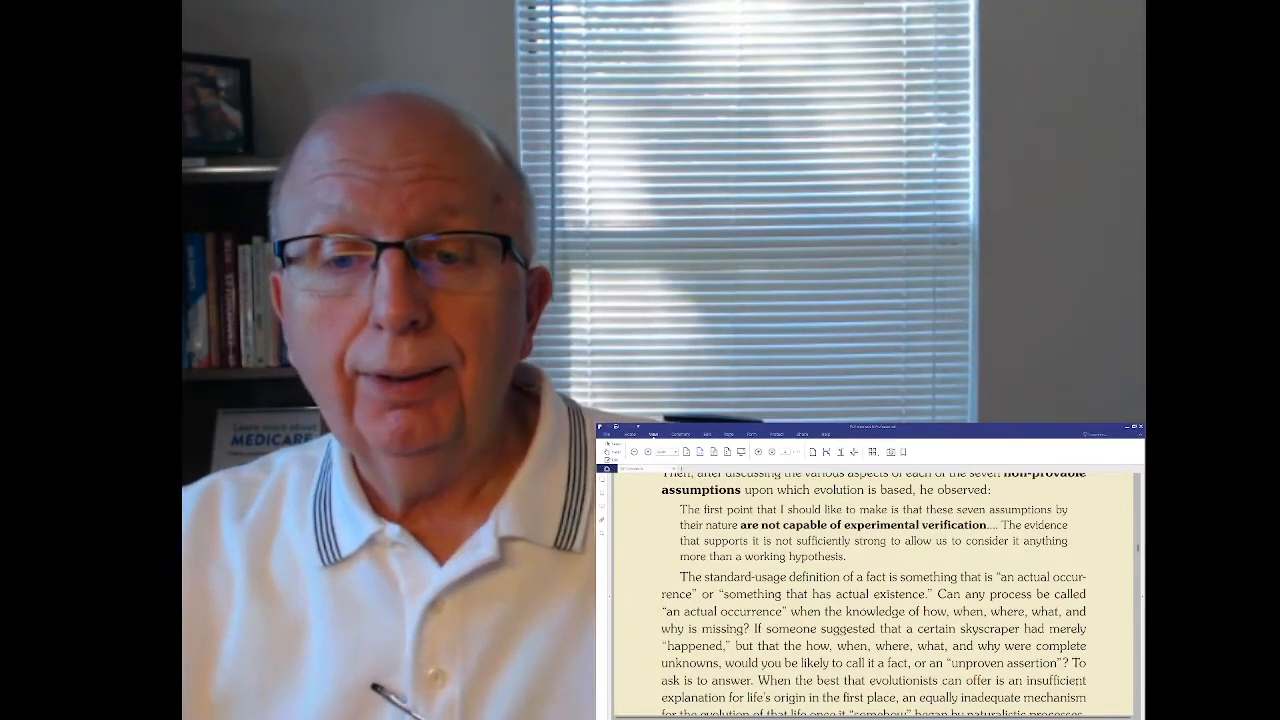
pyautogui.scroll(-3)
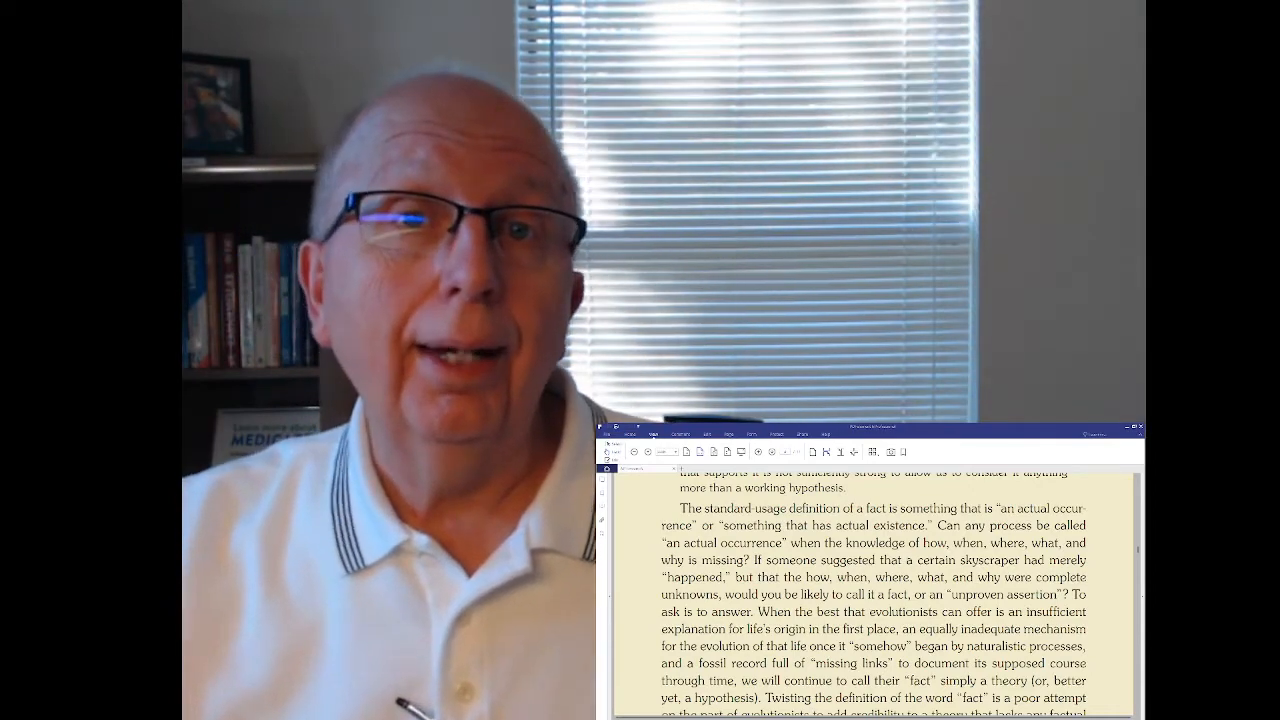
pyautogui.scroll(-3)
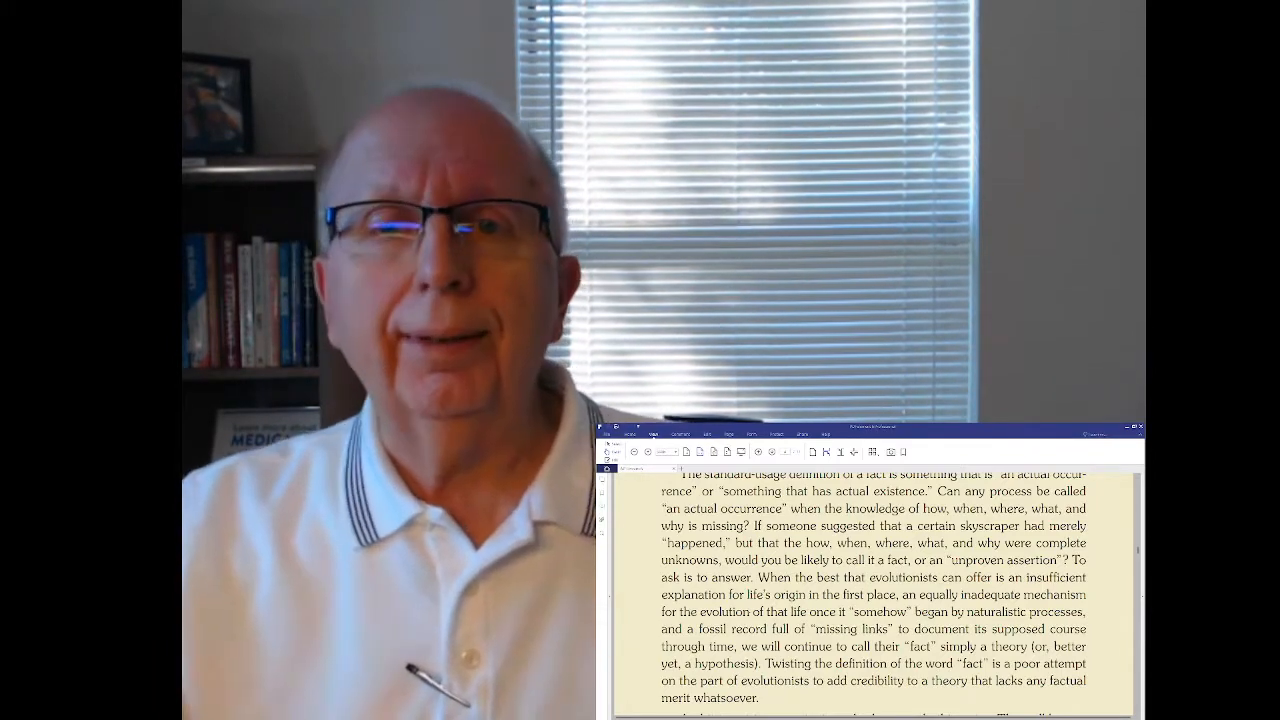
pyautogui.scroll(-3)
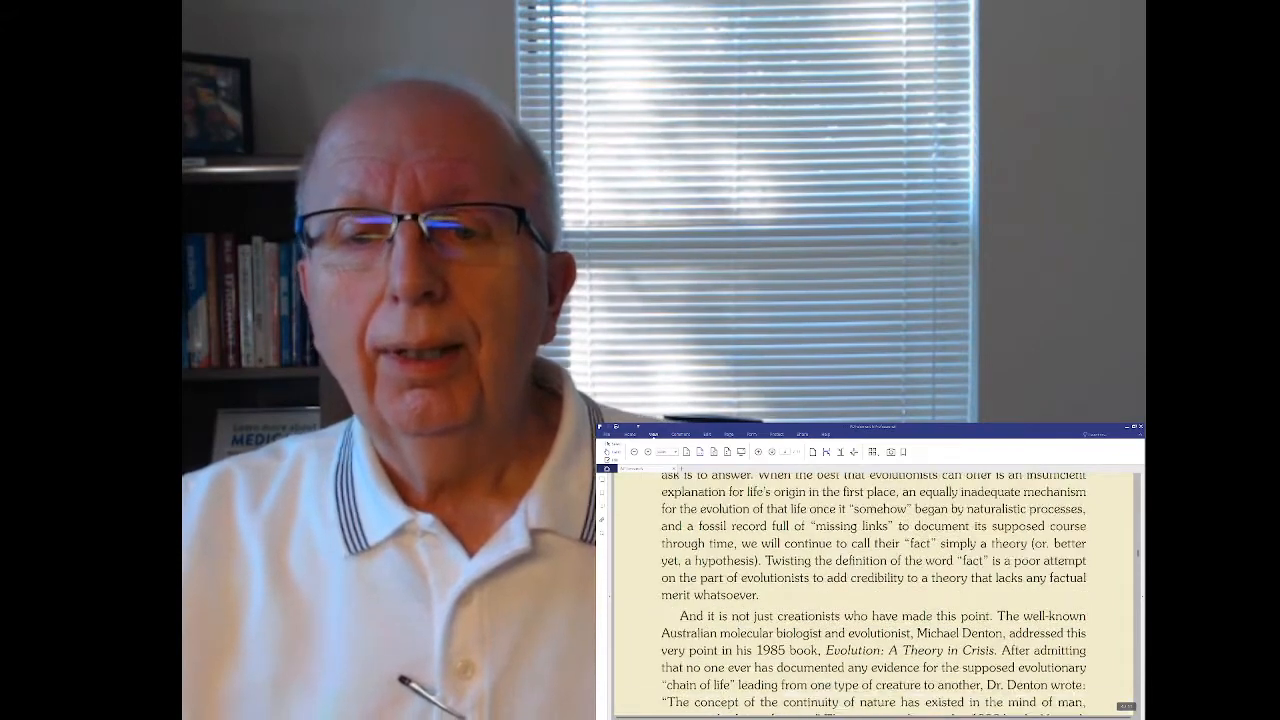
pyautogui.scroll(-3)
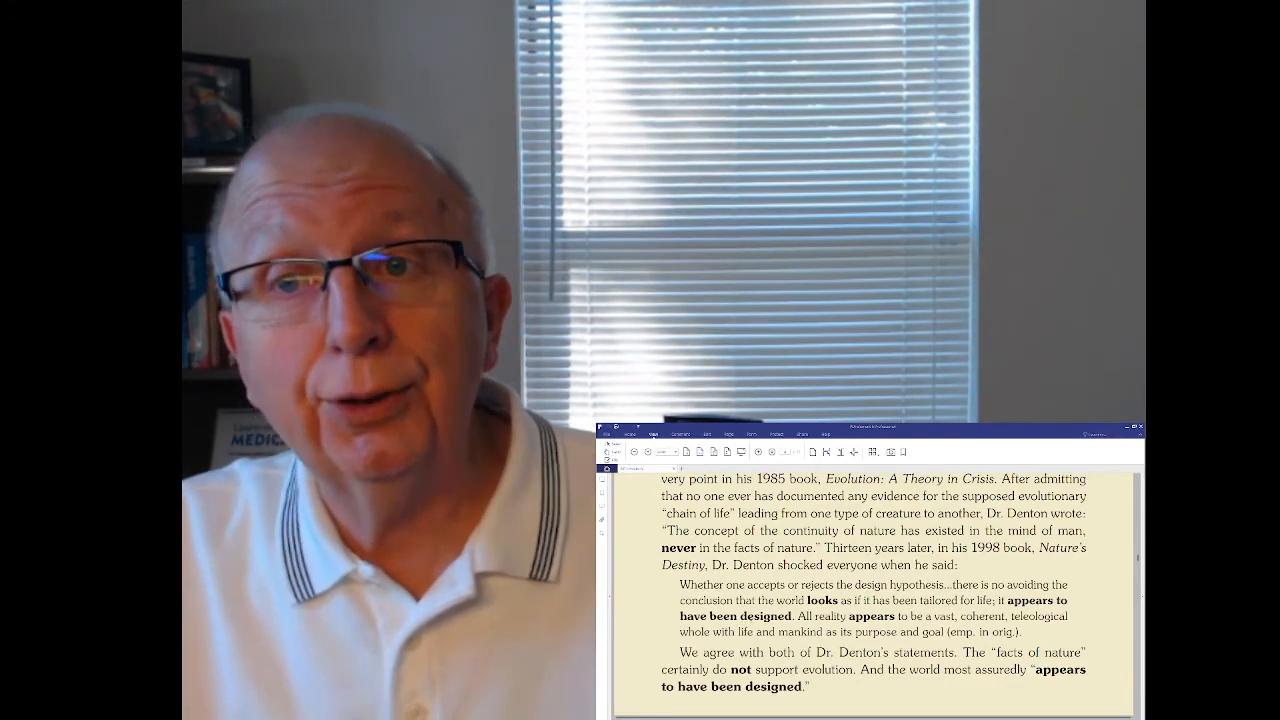
pyautogui.scroll(-3)
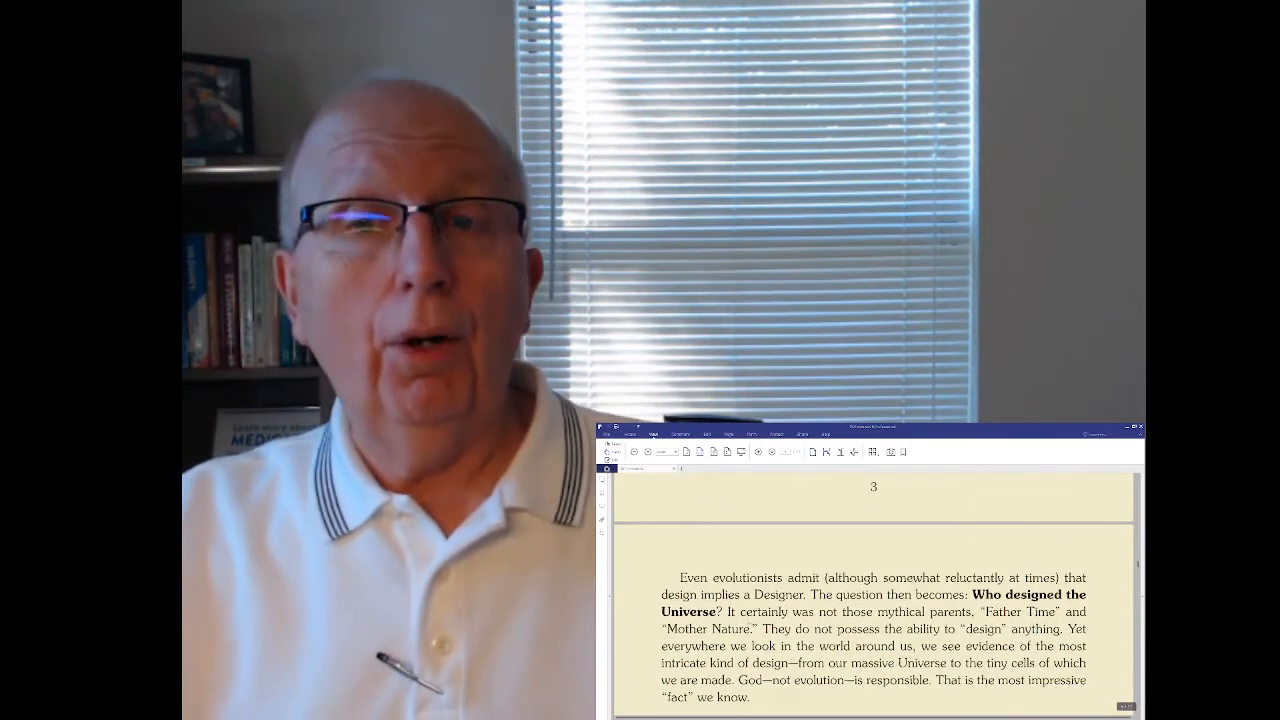
pyautogui.scroll(-3)
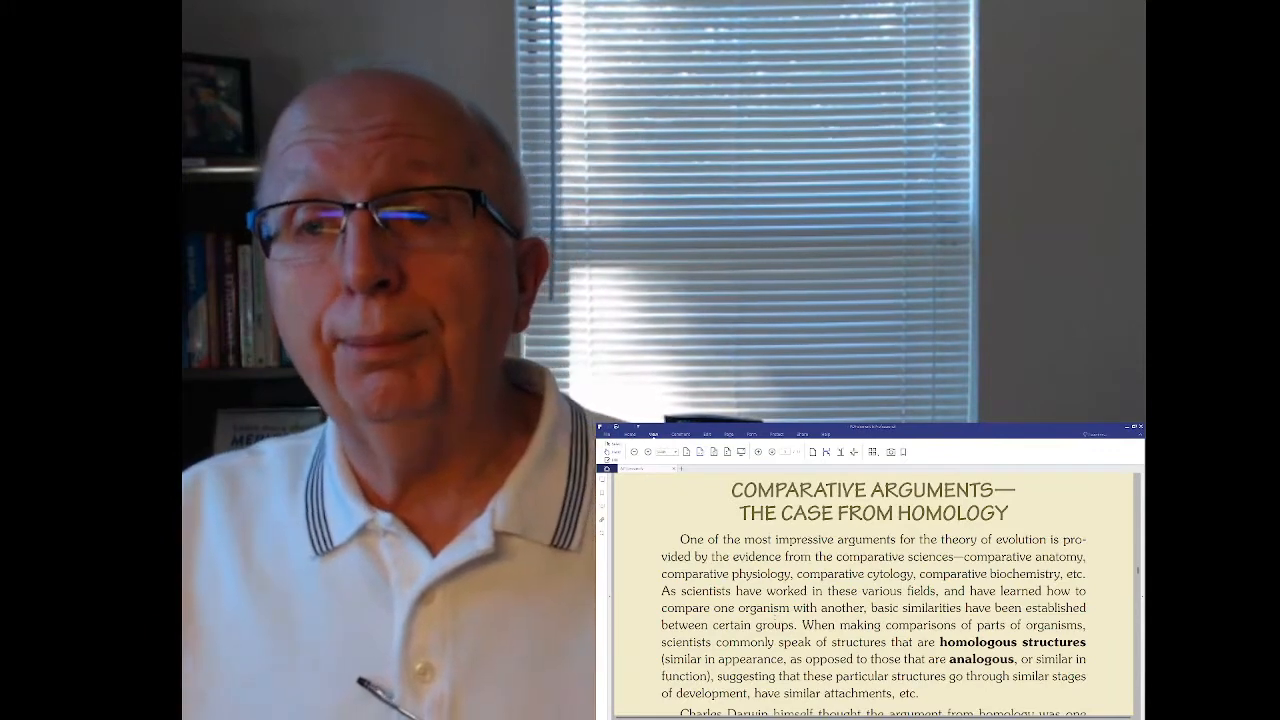
pyautogui.scroll(-3)
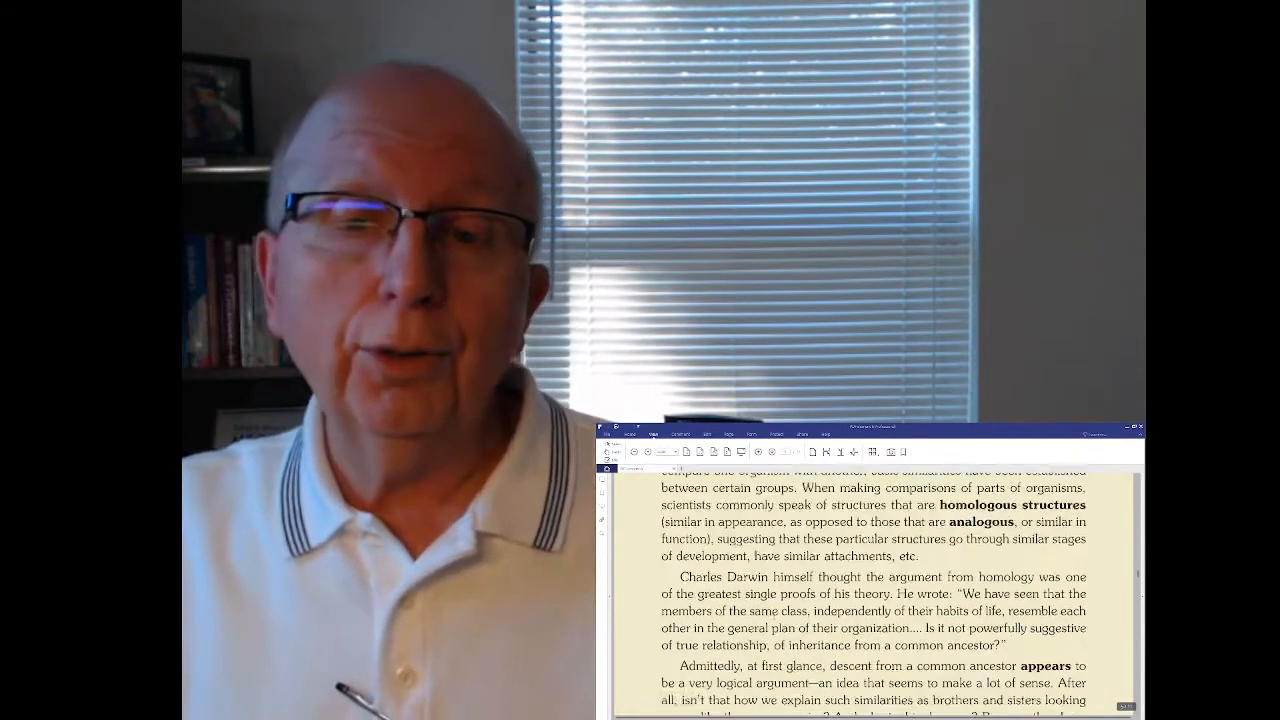
pyautogui.scroll(-3)
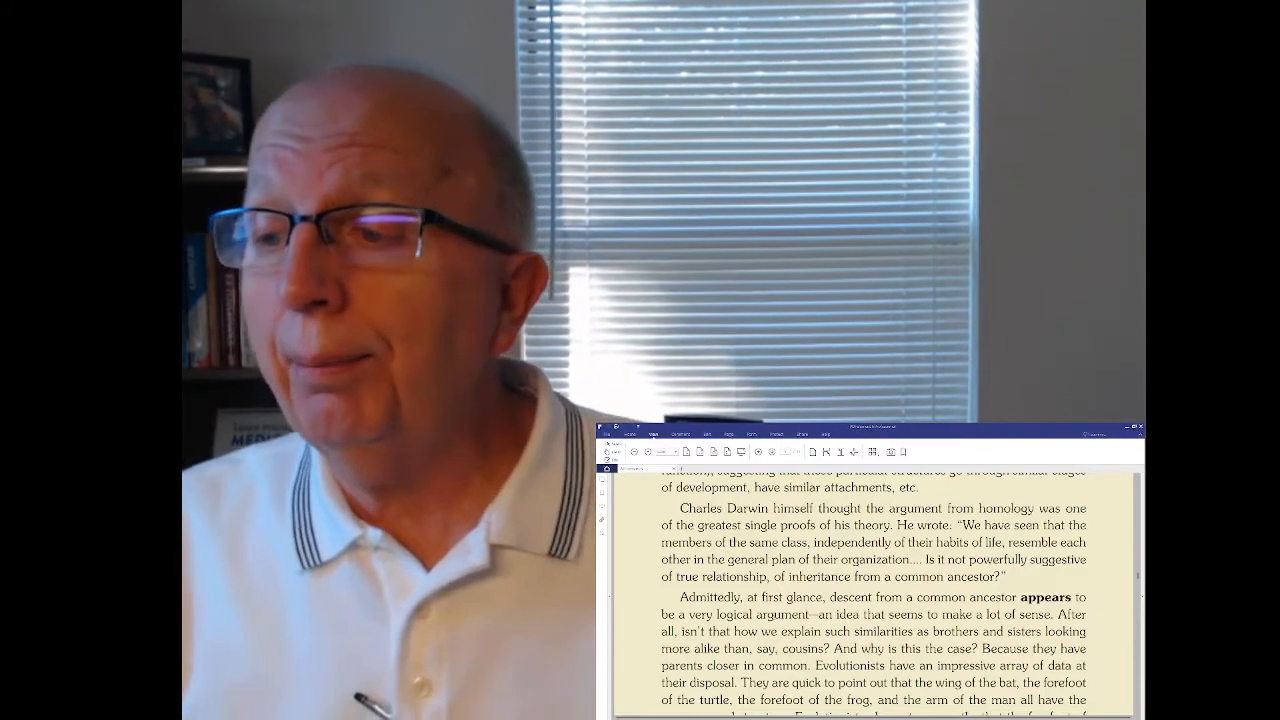
pyautogui.scroll(-3)
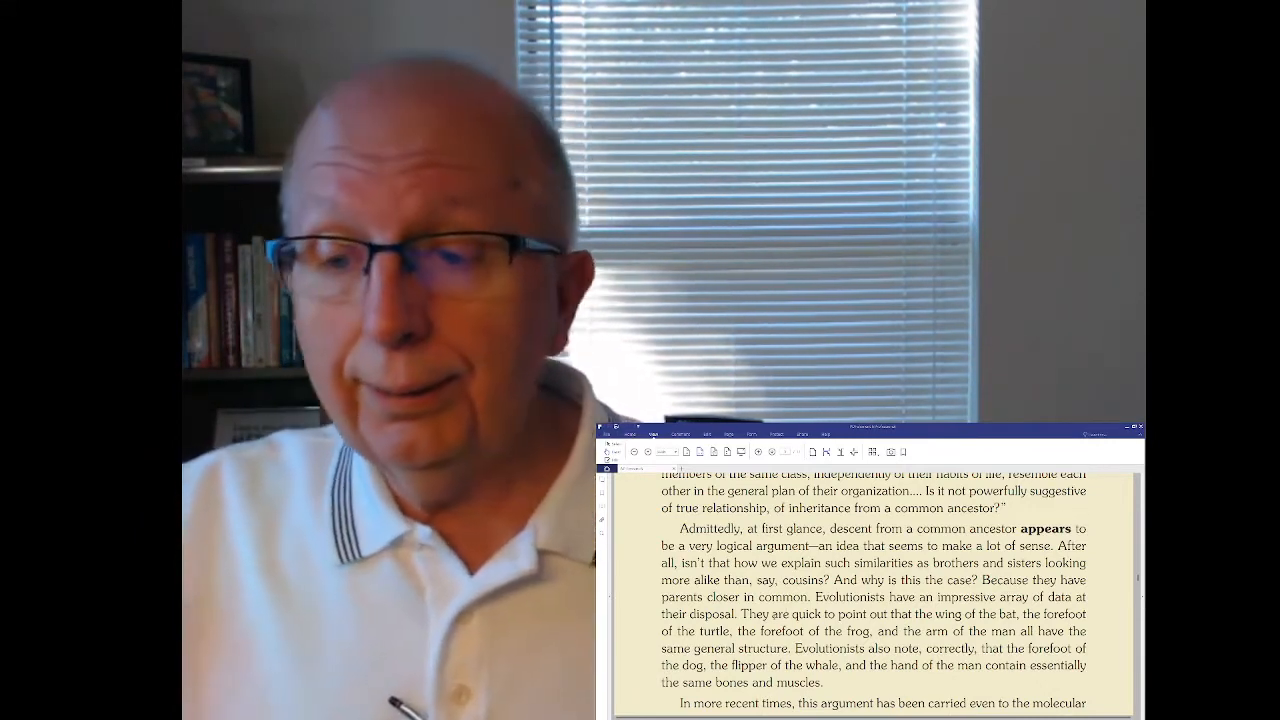
pyautogui.scroll(-3)
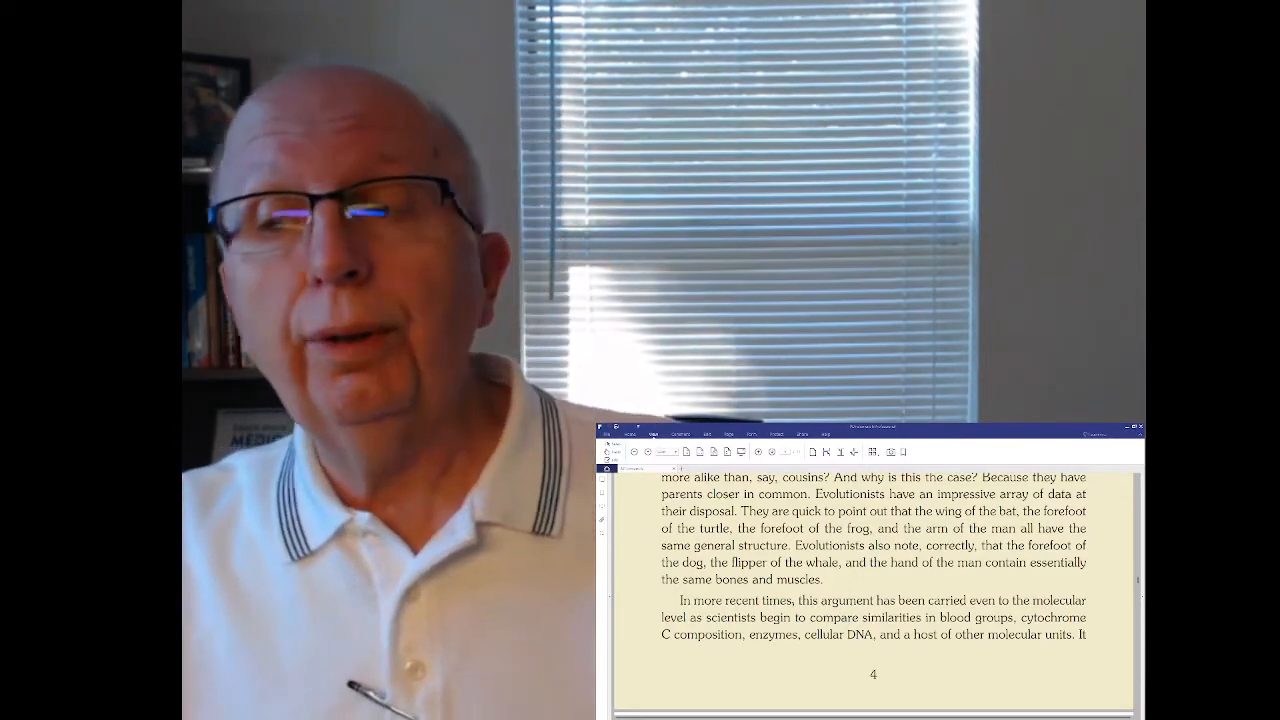
pyautogui.scroll(-3)
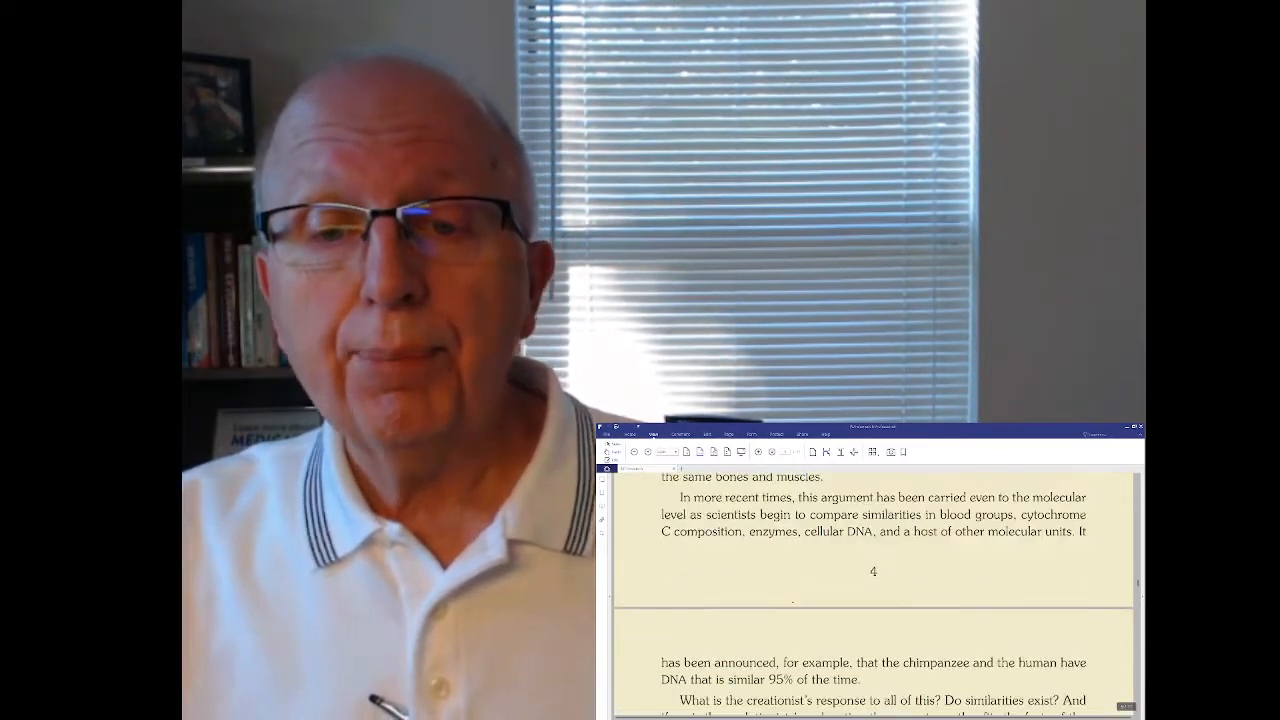
pyautogui.scroll(-3)
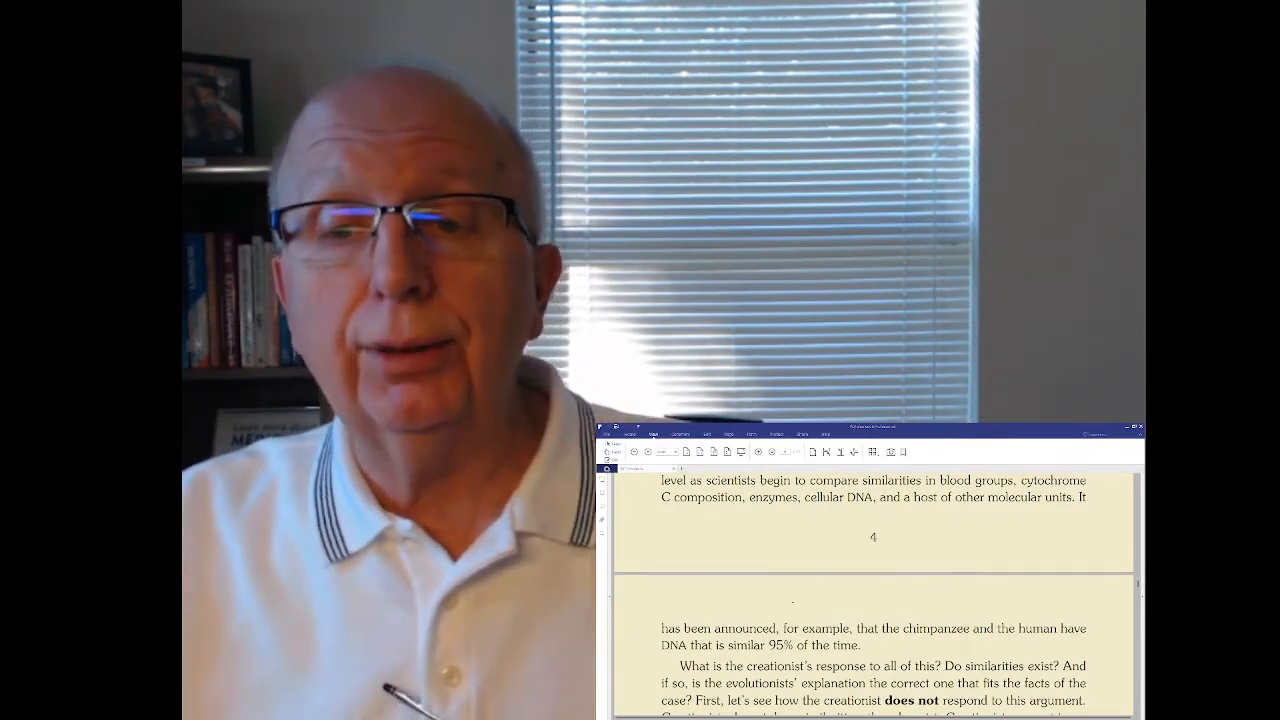
pyautogui.scroll(-3)
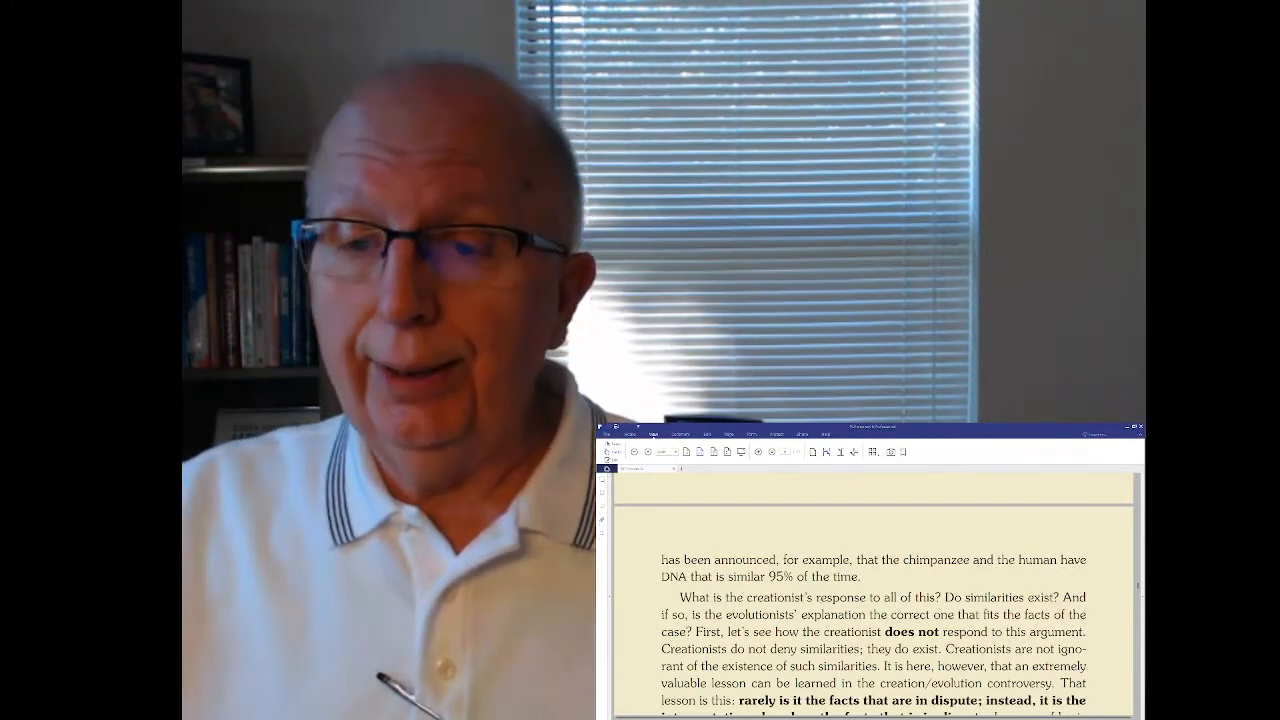
pyautogui.scroll(-3)
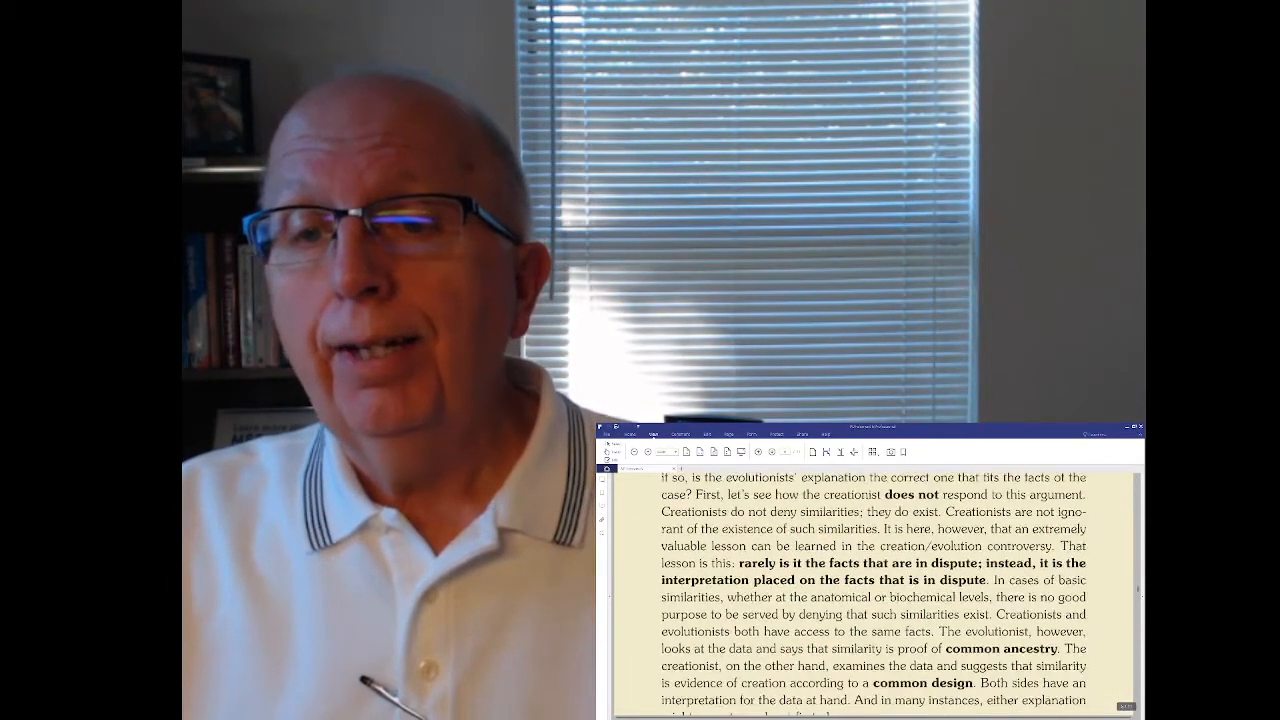
pyautogui.scroll(-3)
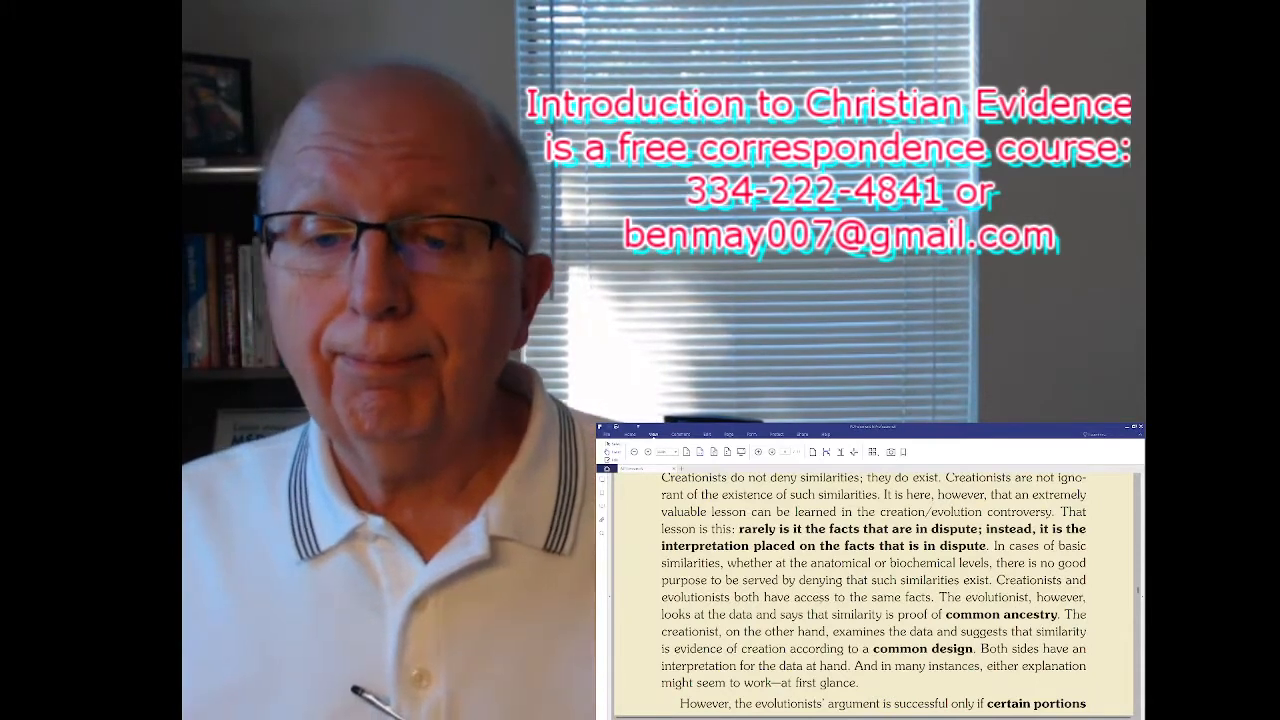
pyautogui.scroll(-3)
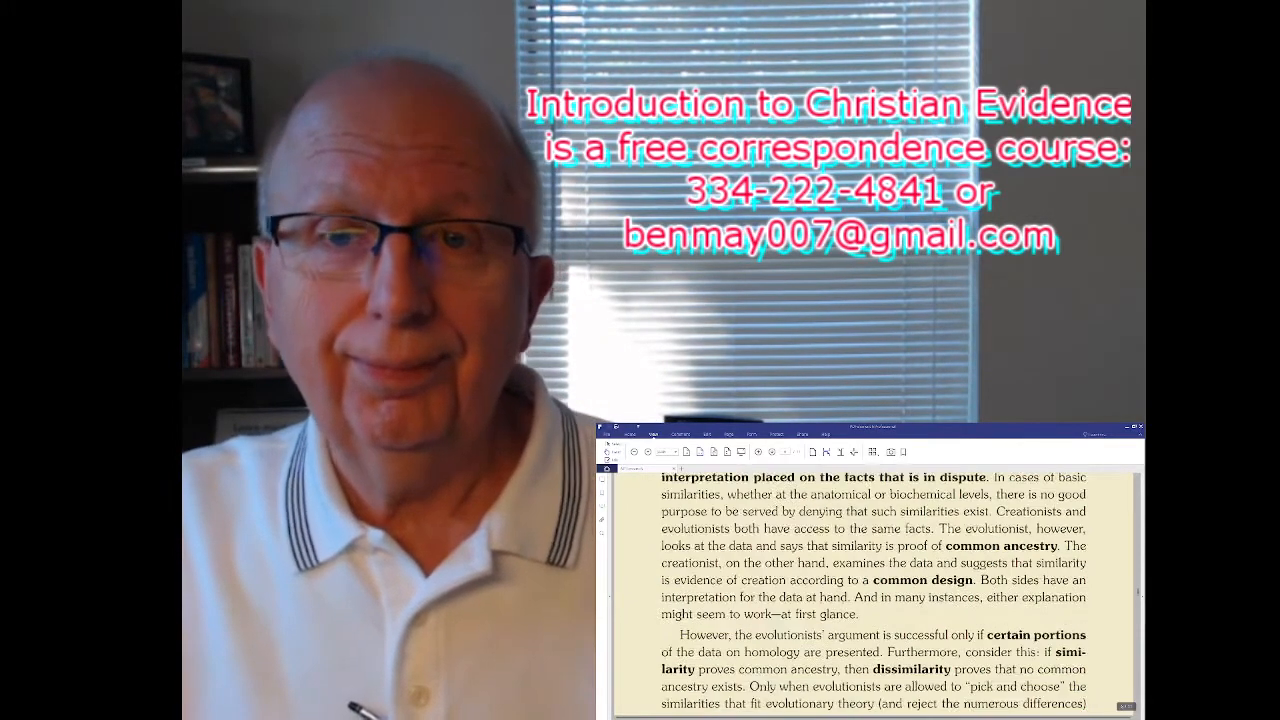
pyautogui.scroll(-3)
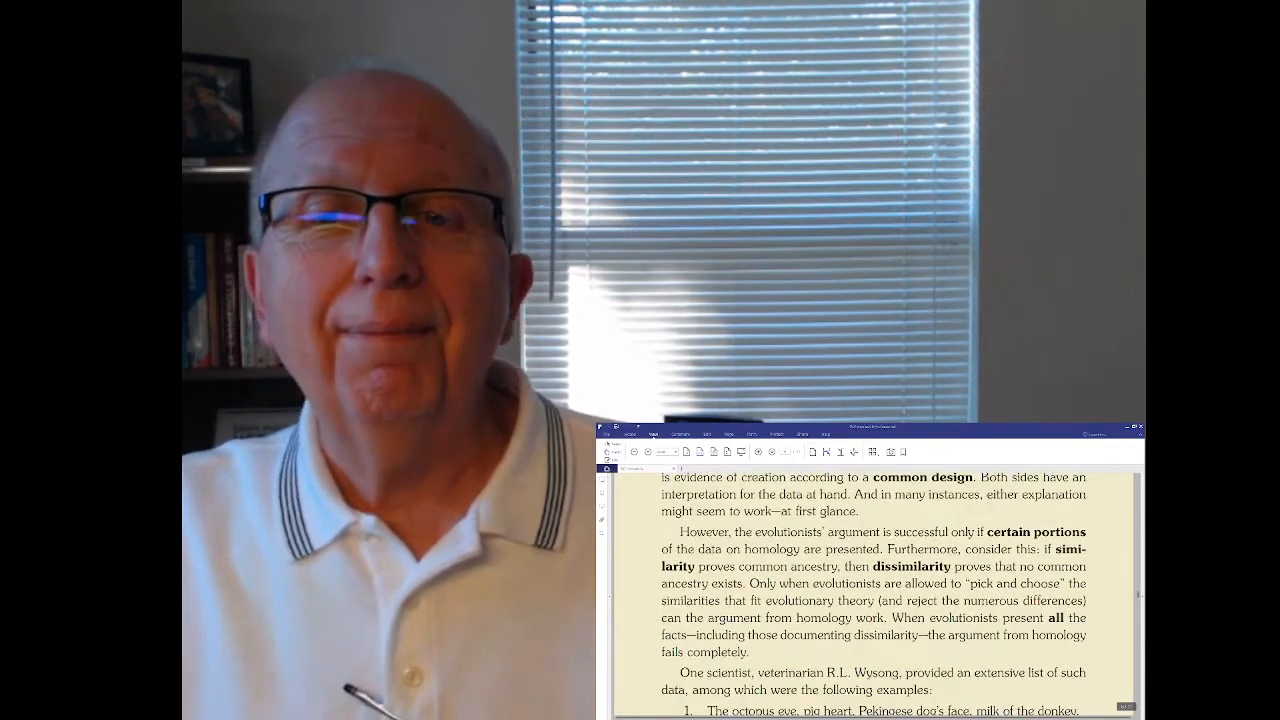
pyautogui.scroll(-3)
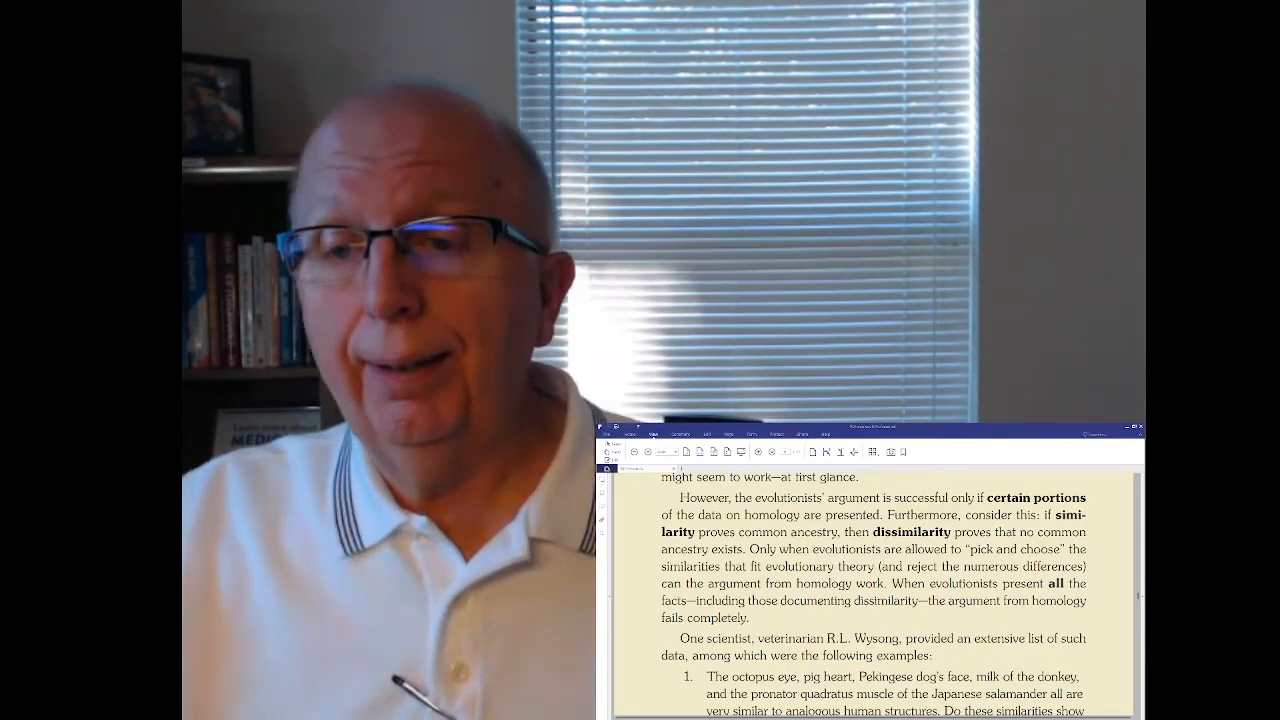
pyautogui.scroll(-3)
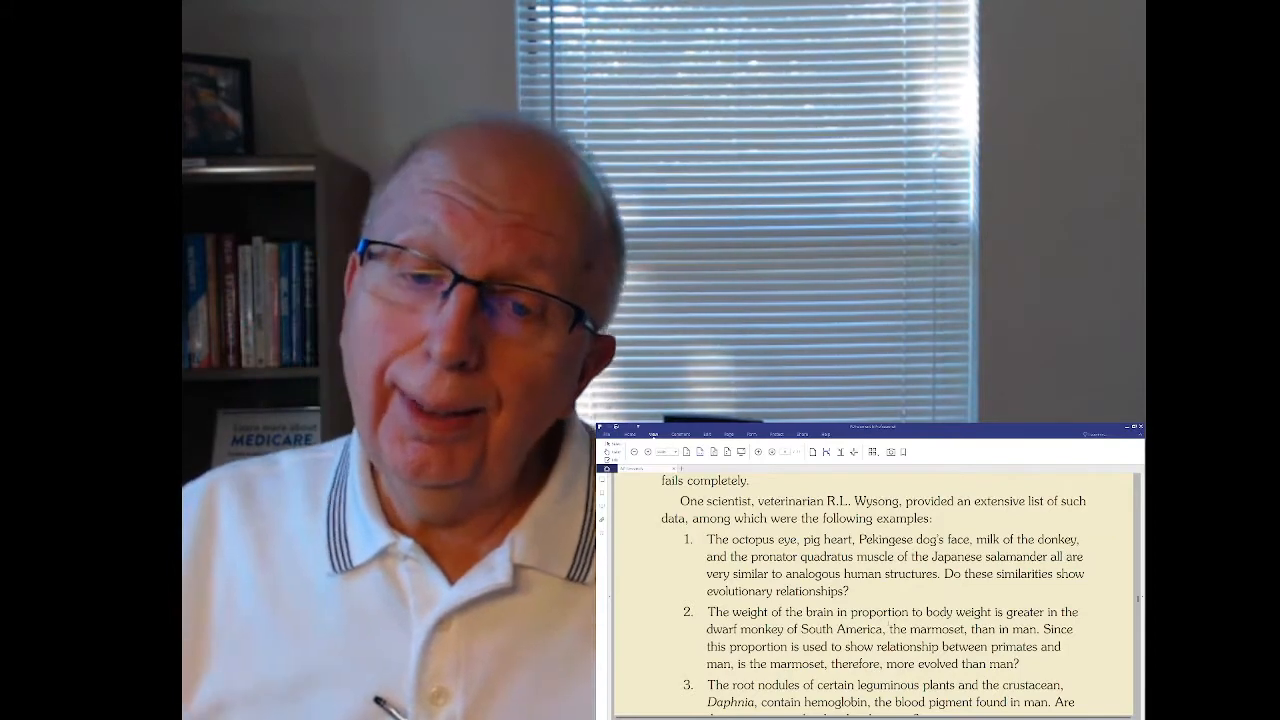
pyautogui.scroll(-3)
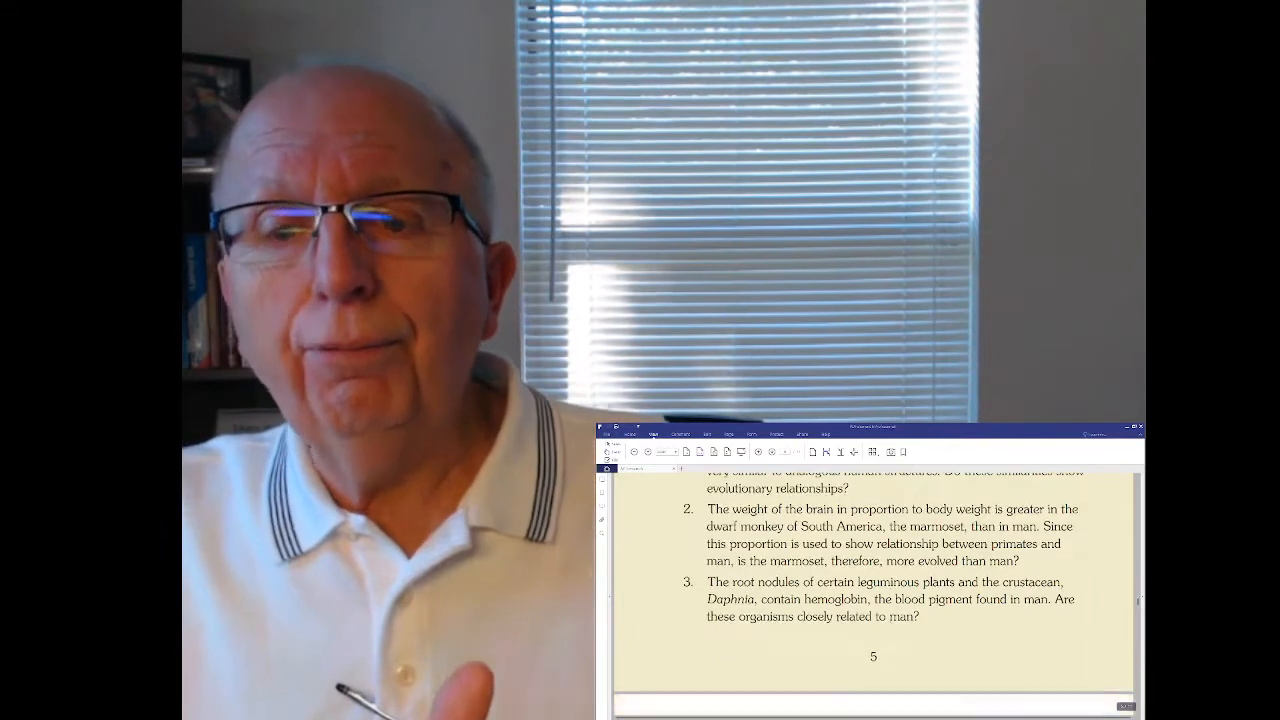
pyautogui.scroll(-3)
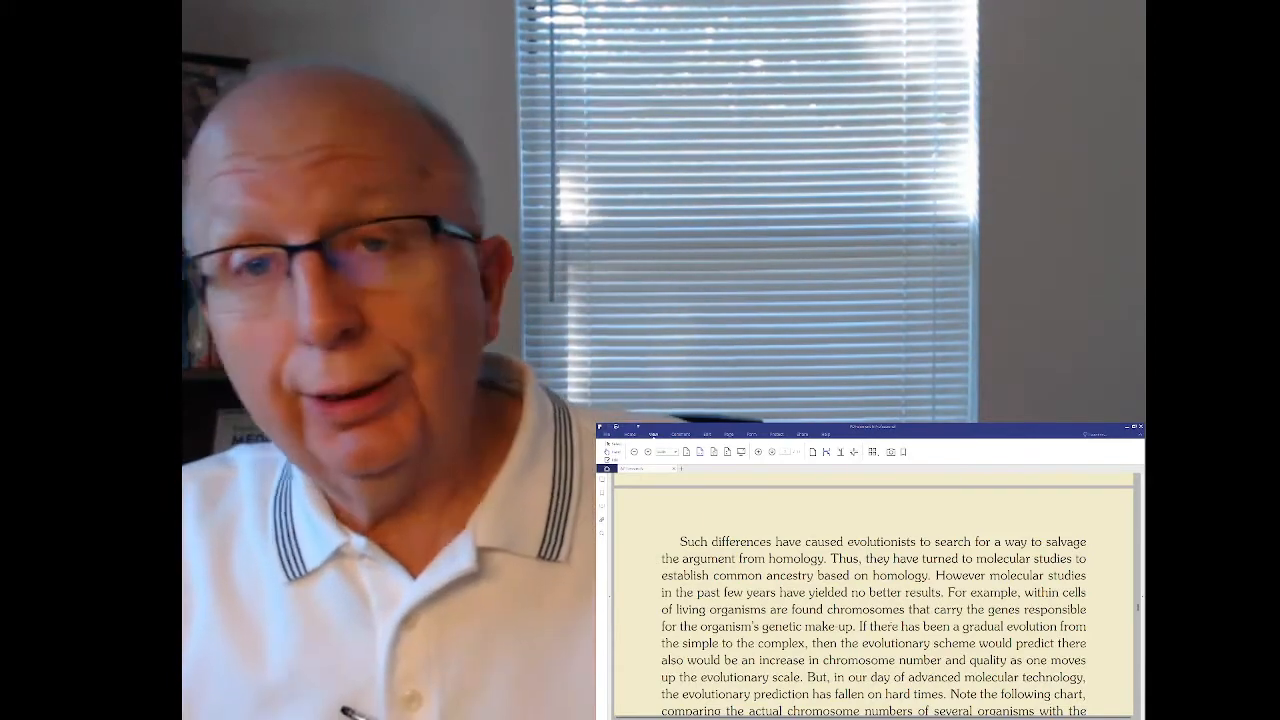
pyautogui.scroll(-3)
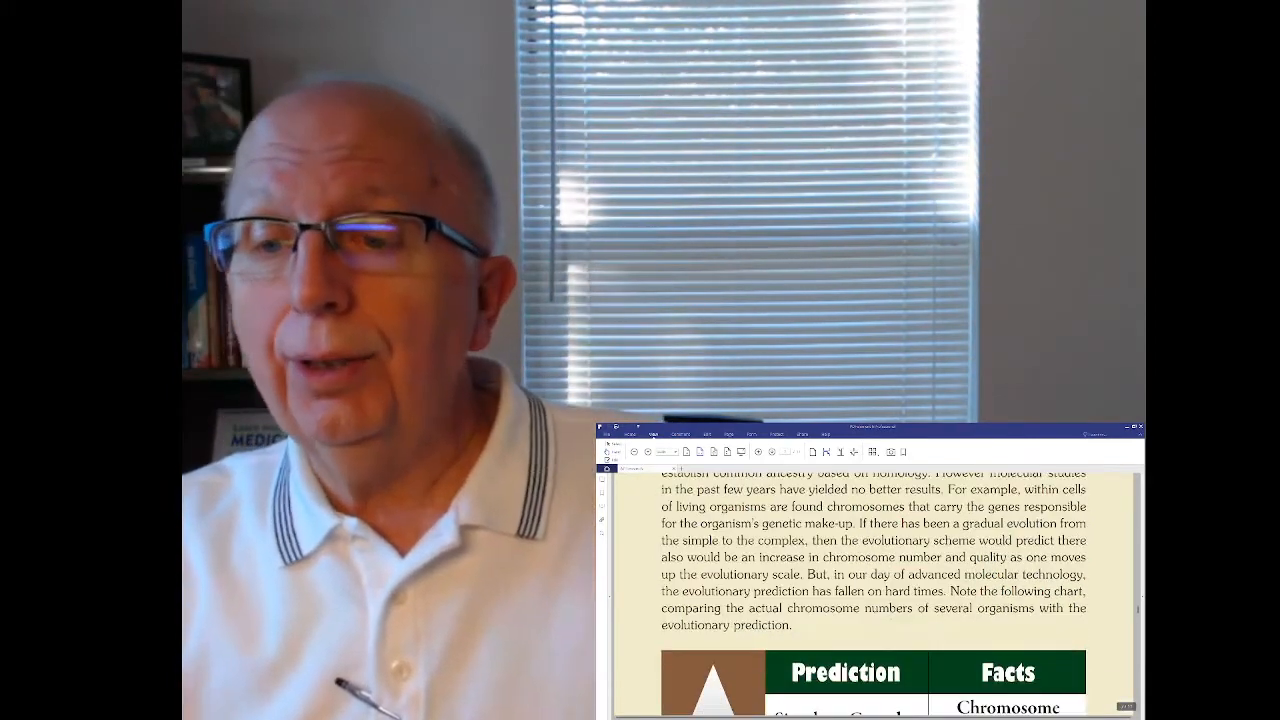
pyautogui.scroll(-3)
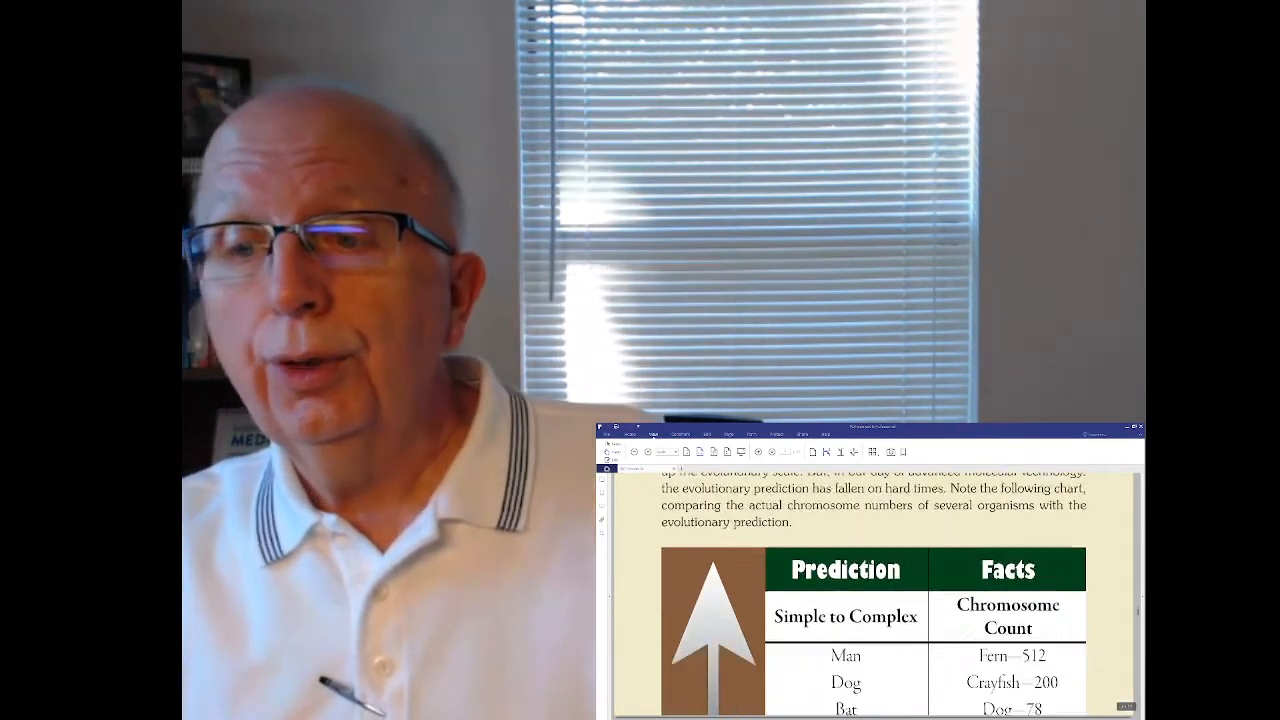
pyautogui.scroll(-3)
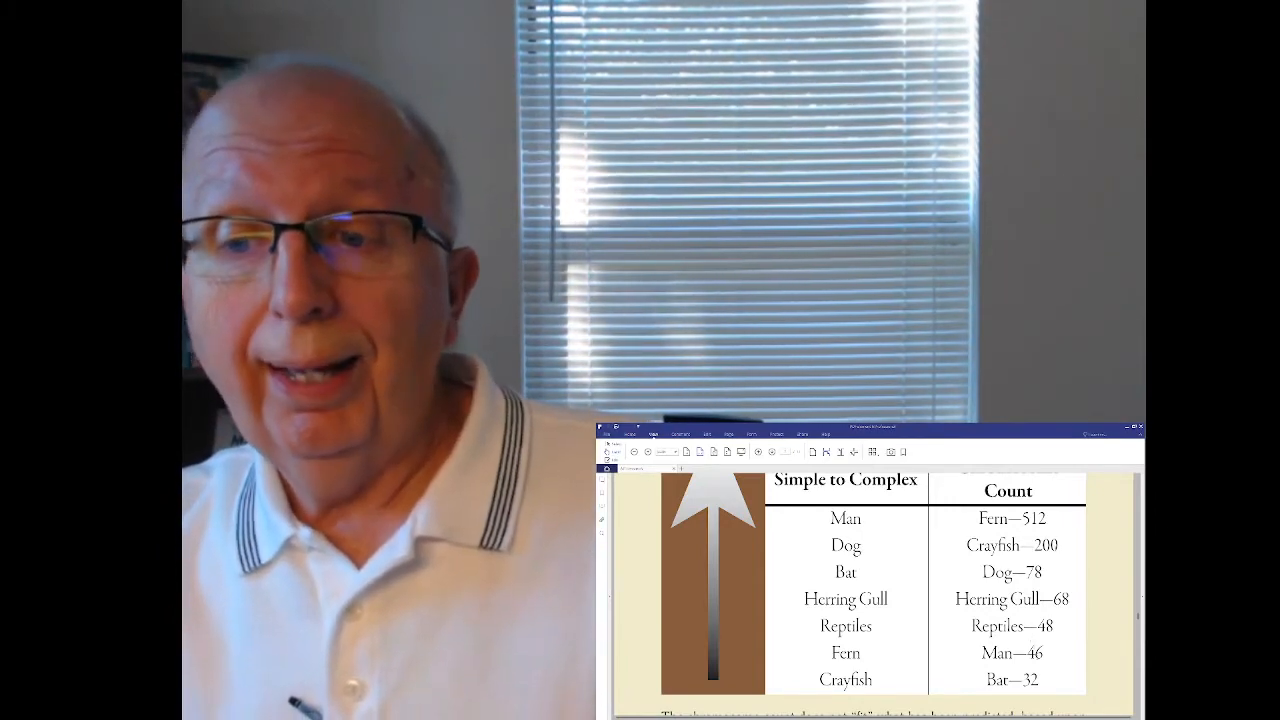
pyautogui.scroll(-3)
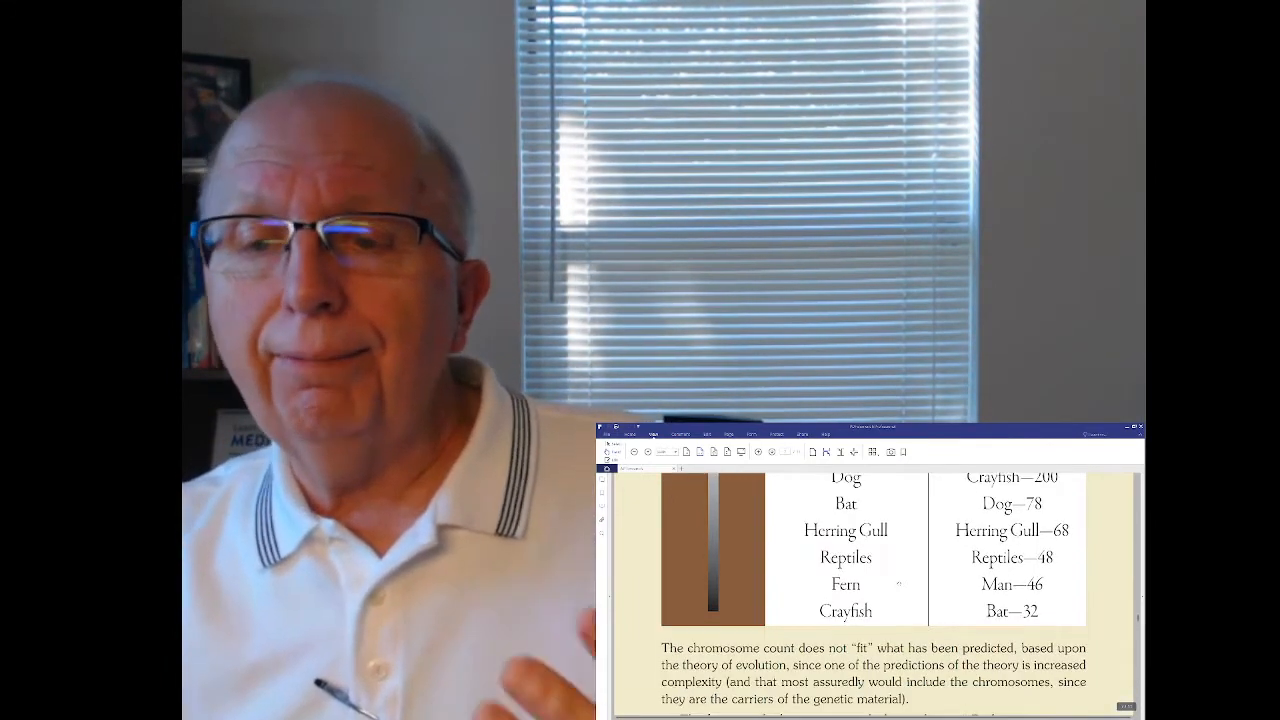
pyautogui.scroll(-3)
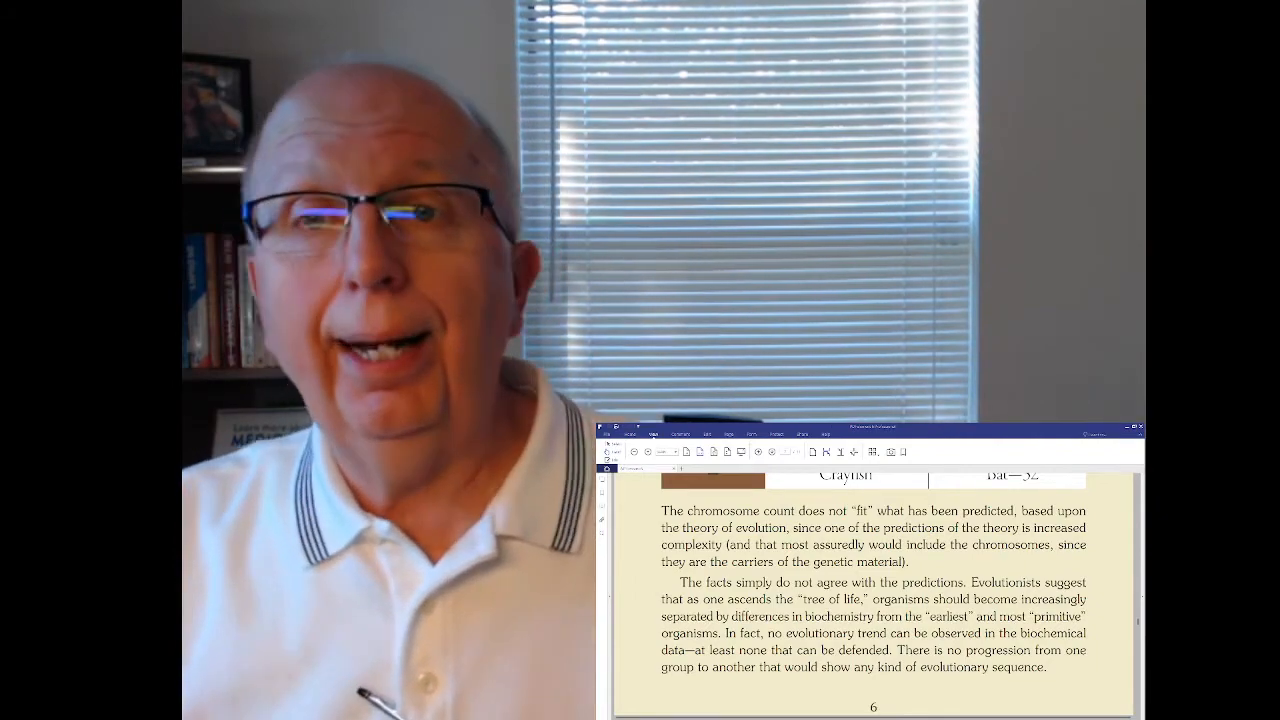
pyautogui.scroll(-3)
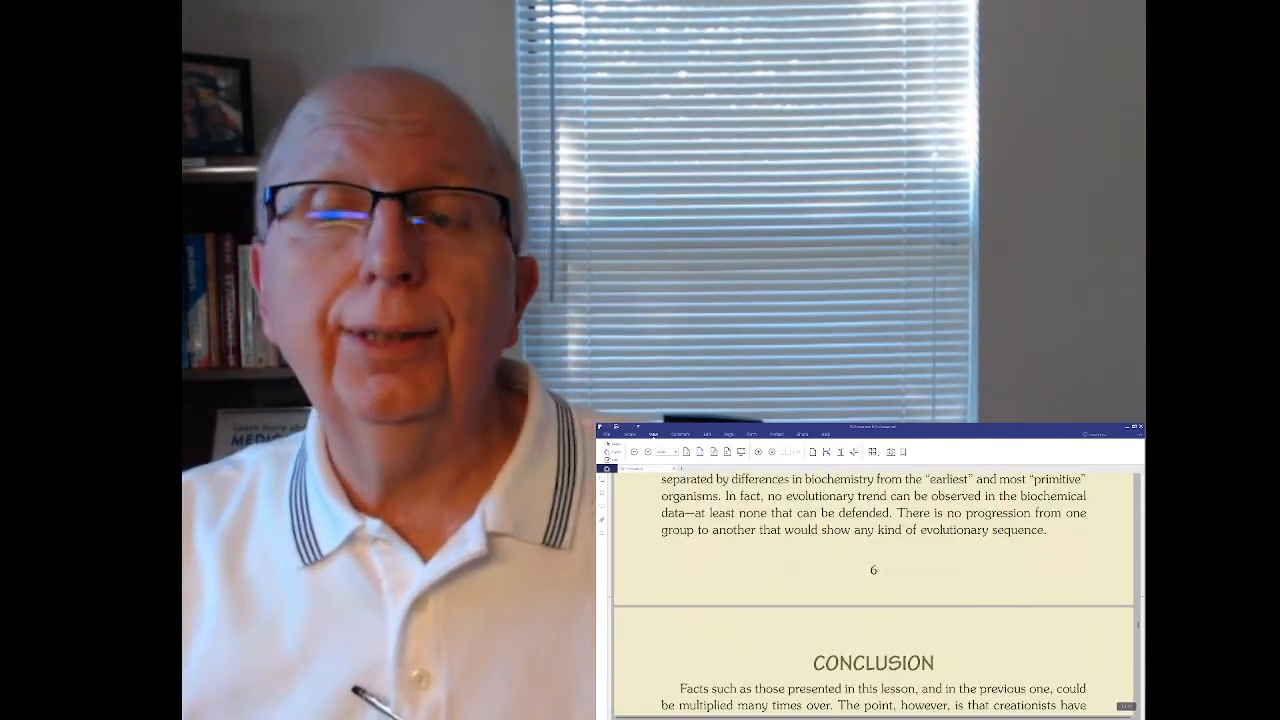
pyautogui.scroll(-3)
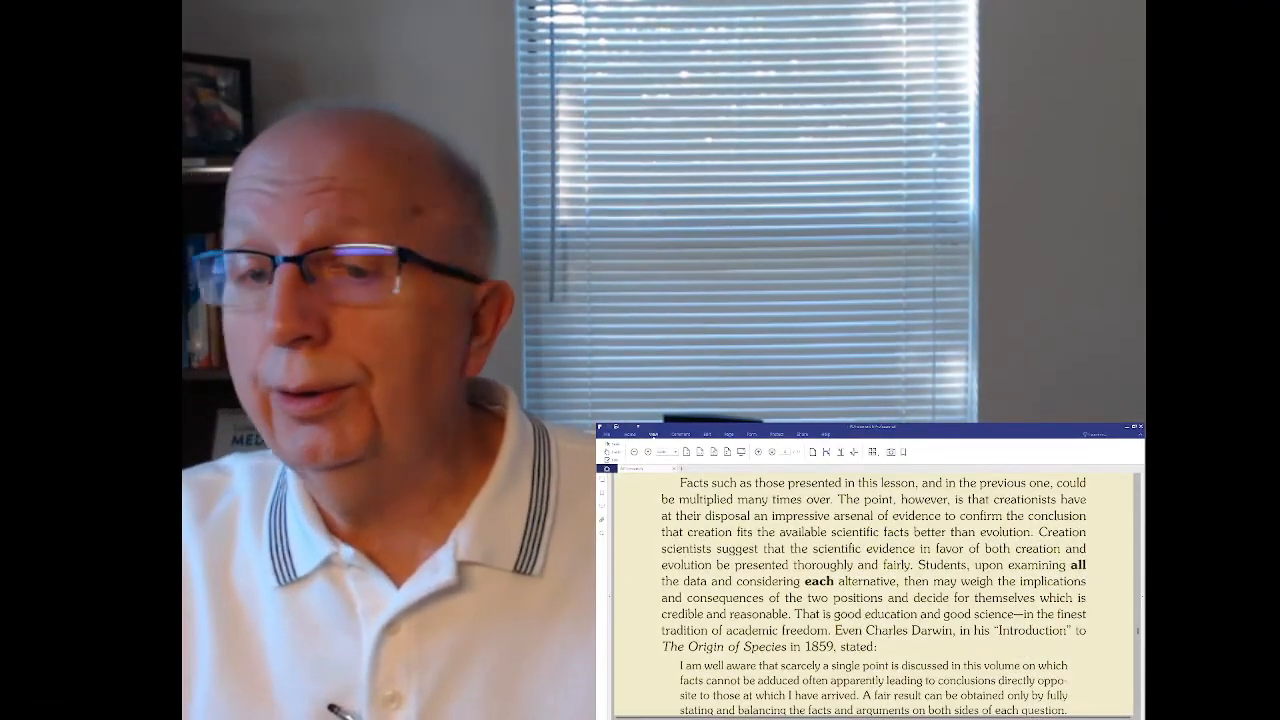
pyautogui.scroll(-3)
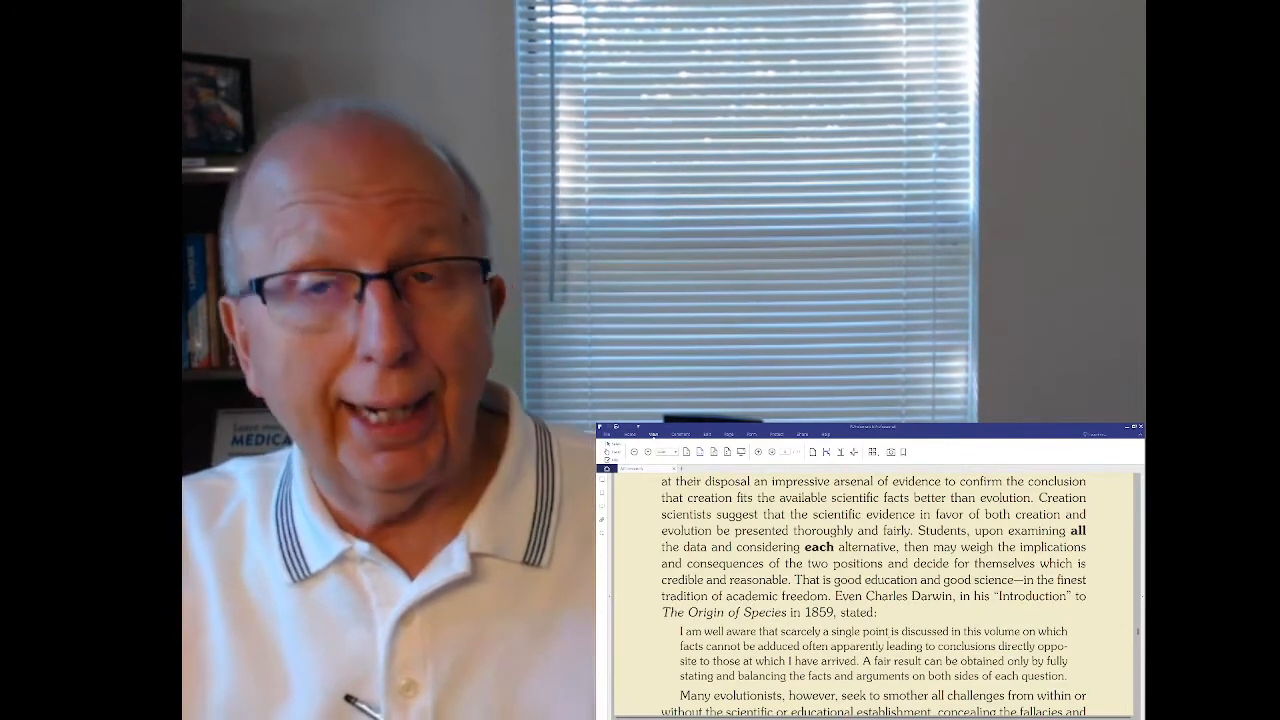
pyautogui.scroll(-3)
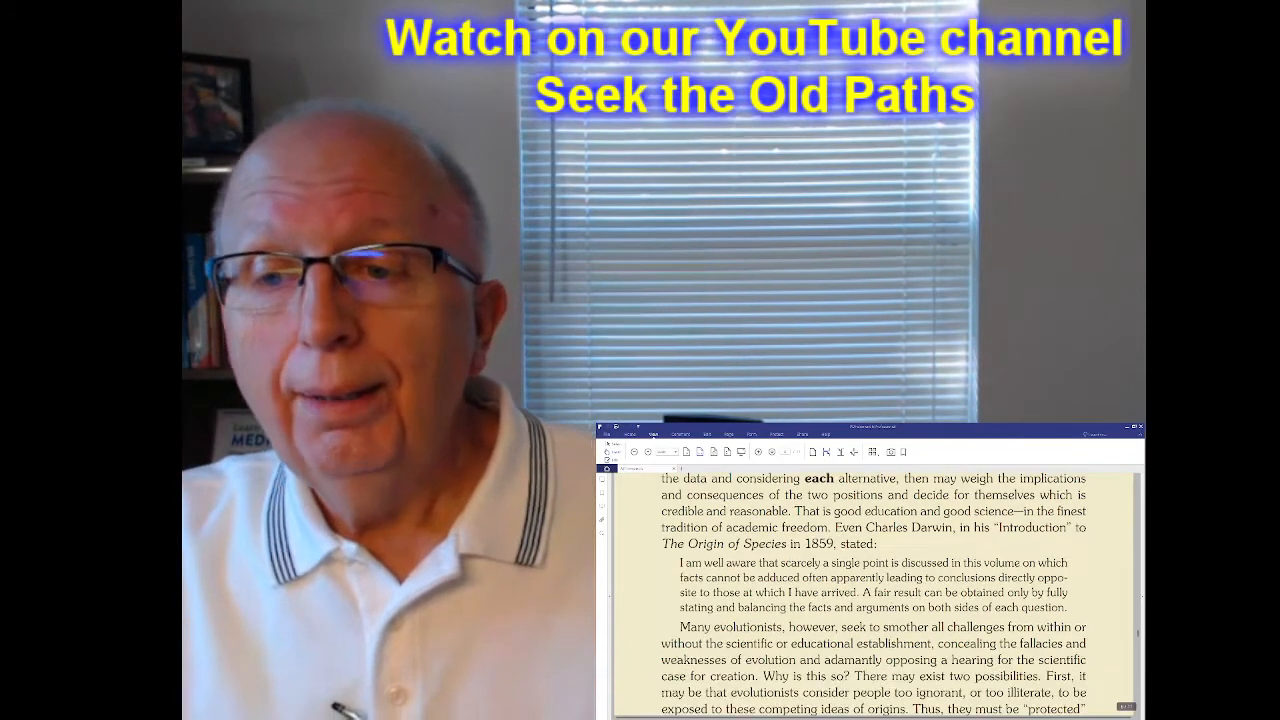
pyautogui.scroll(-3)
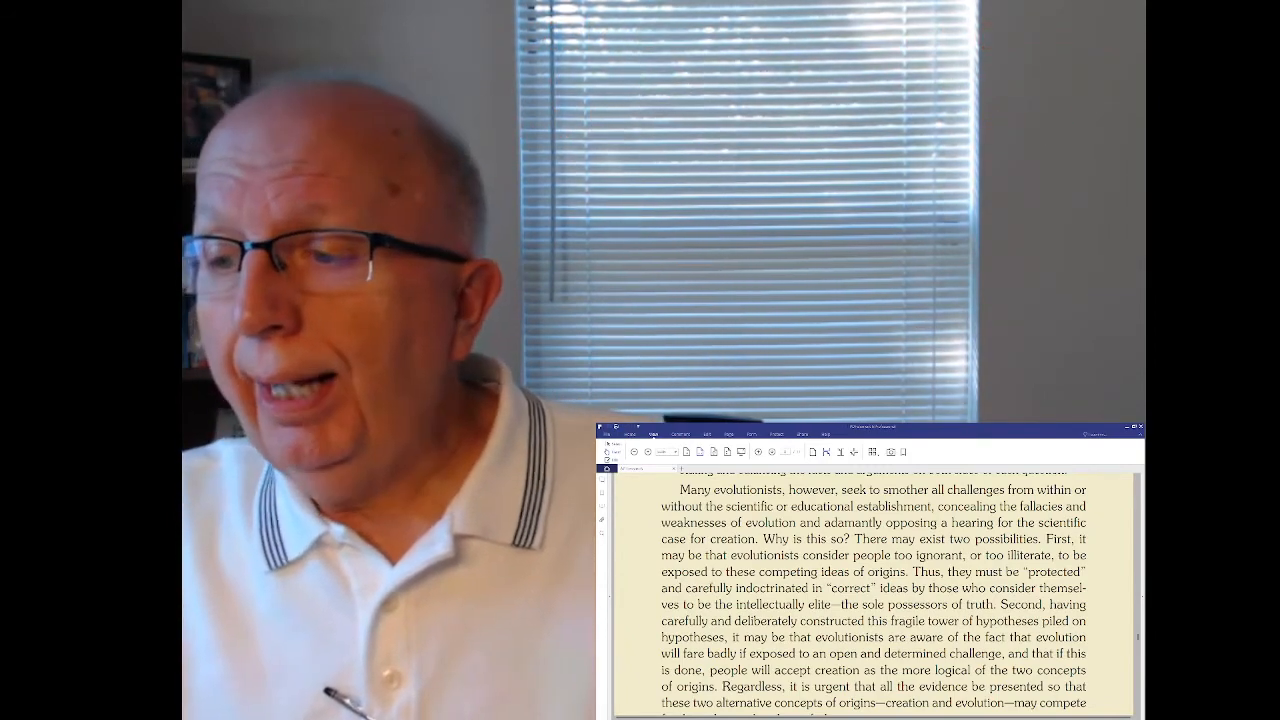
pyautogui.scroll(-3)
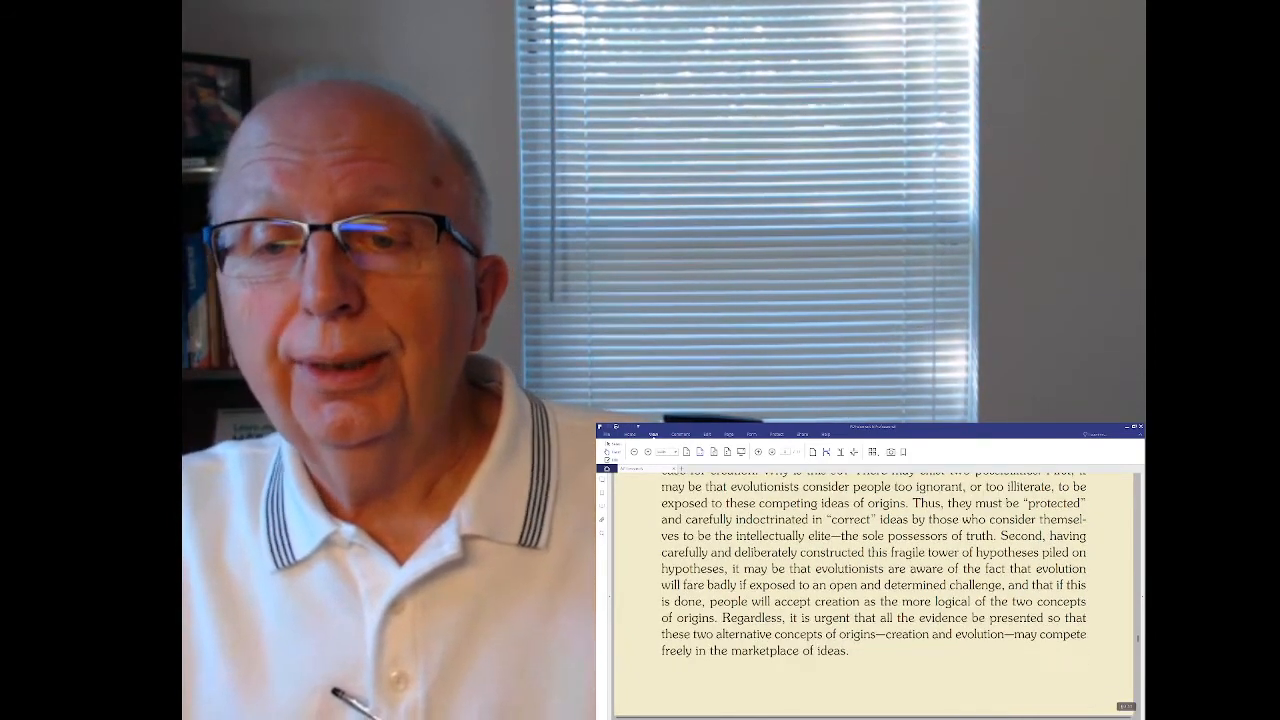